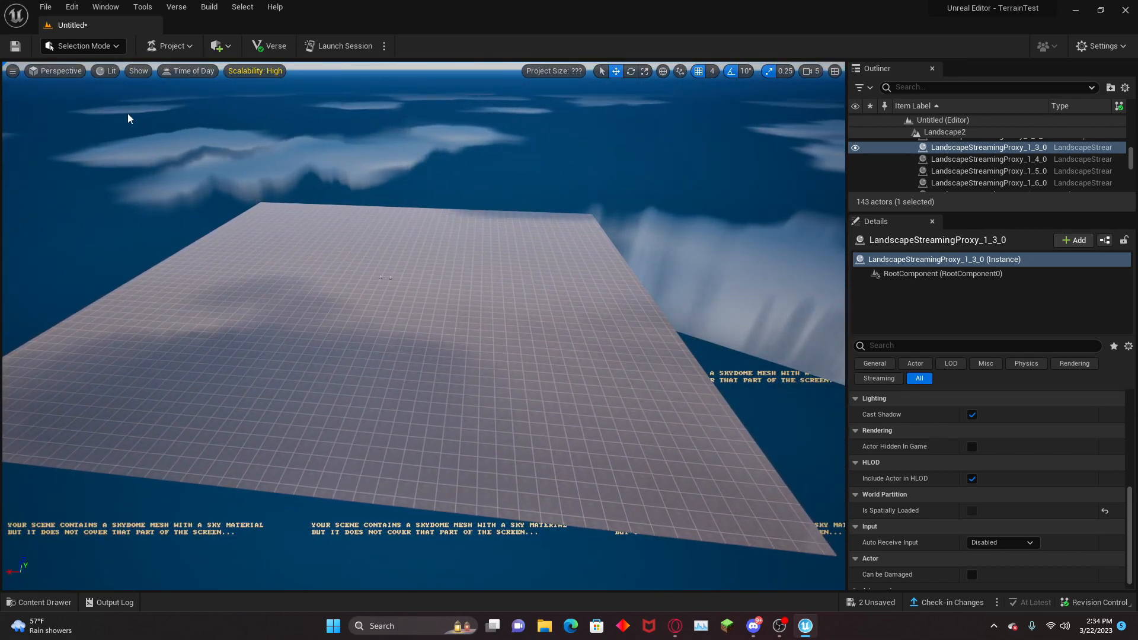
- Enter Landscape Mode and create a new landscape with Fill World sizing
{"action": "left_click", "coordinate": [83, 45]}
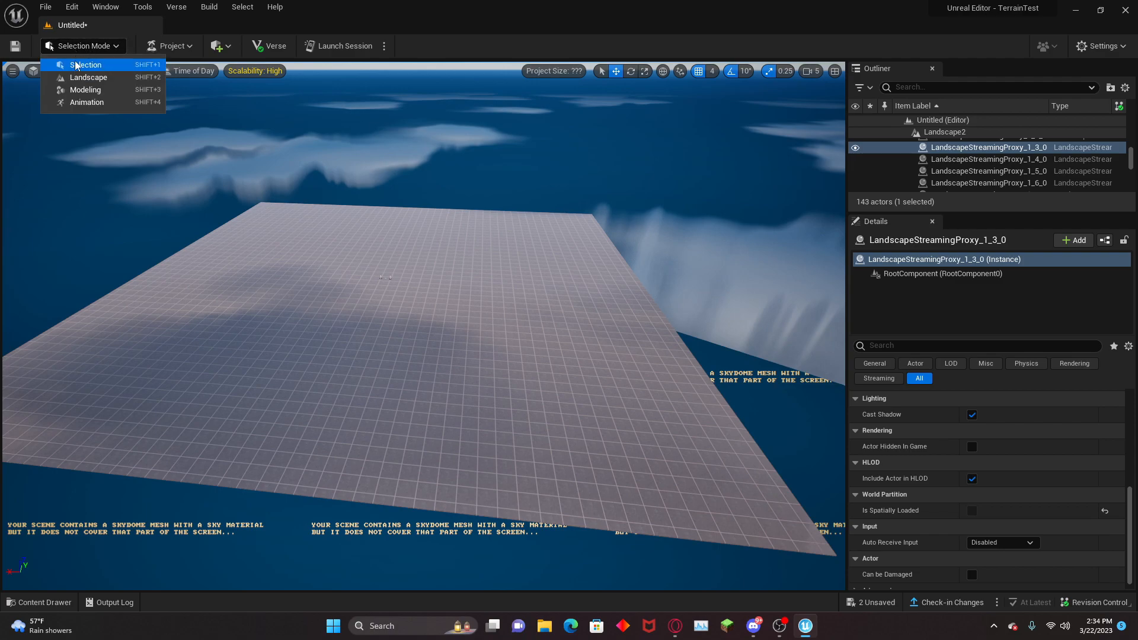
{"action": "left_click", "coordinate": [87, 77]}
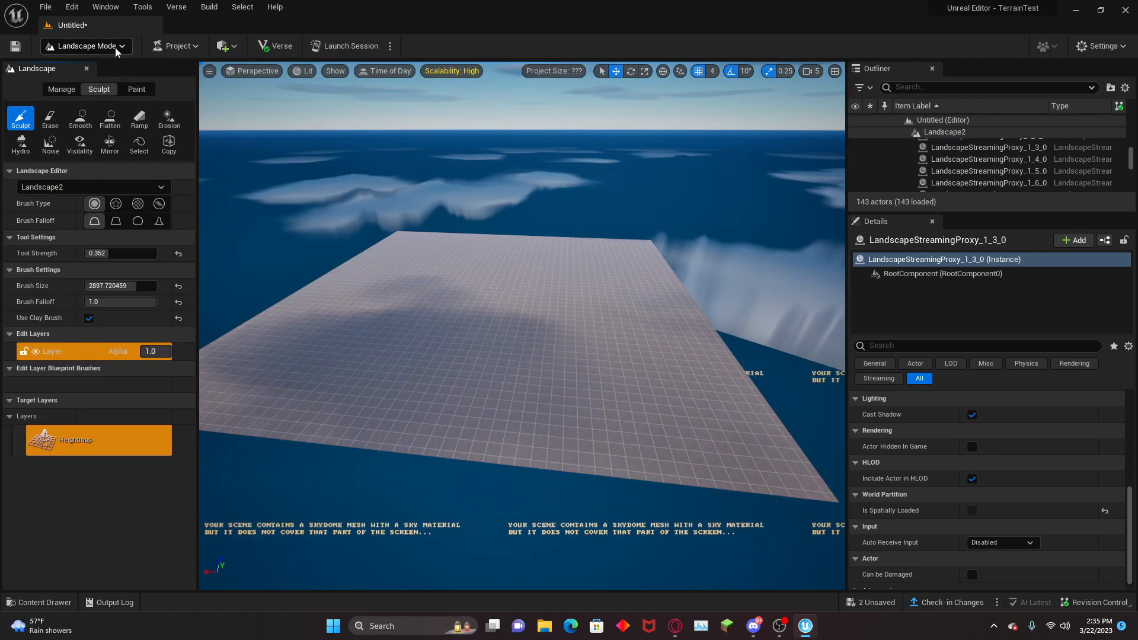
{"action": "left_click", "coordinate": [62, 89]}
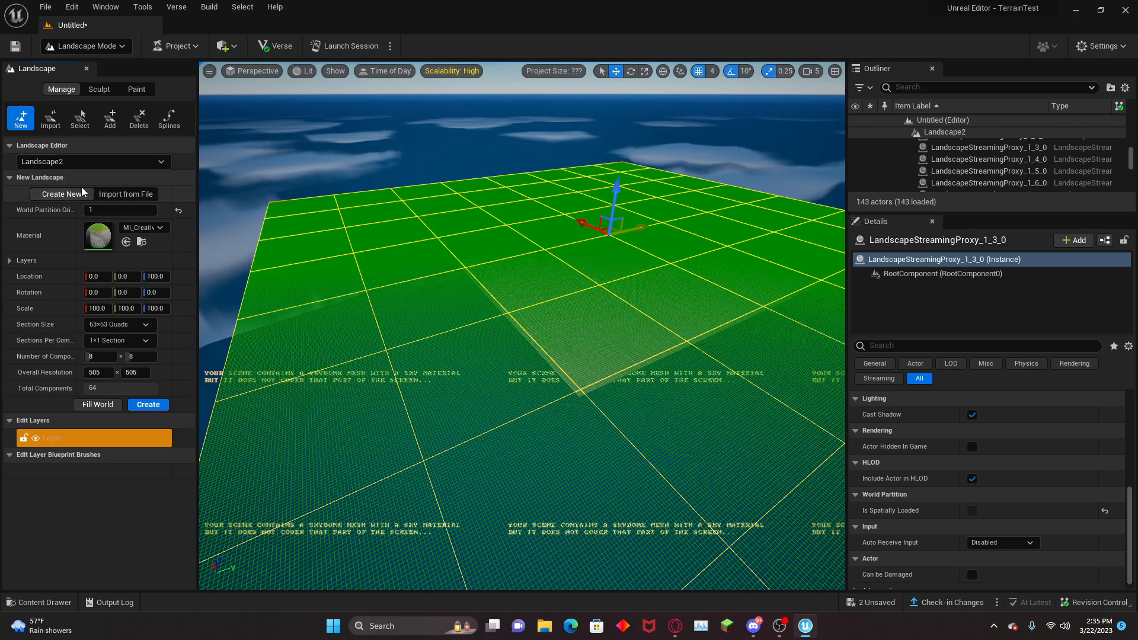
{"action": "mouse_move", "coordinate": [107, 232]}
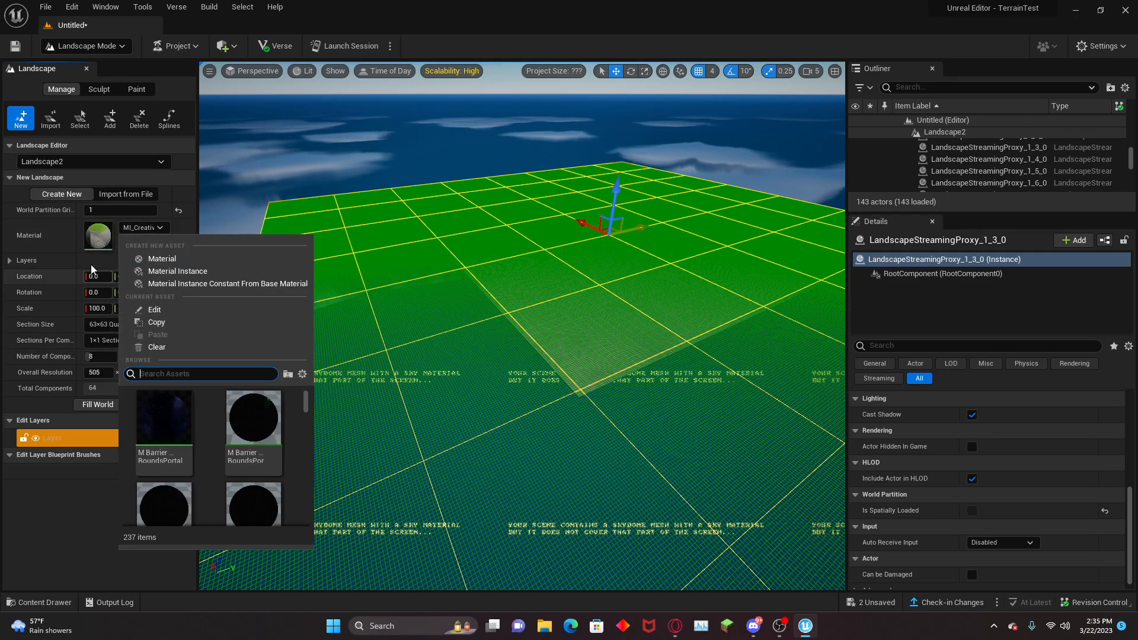
{"action": "mouse_move", "coordinate": [149, 229]}
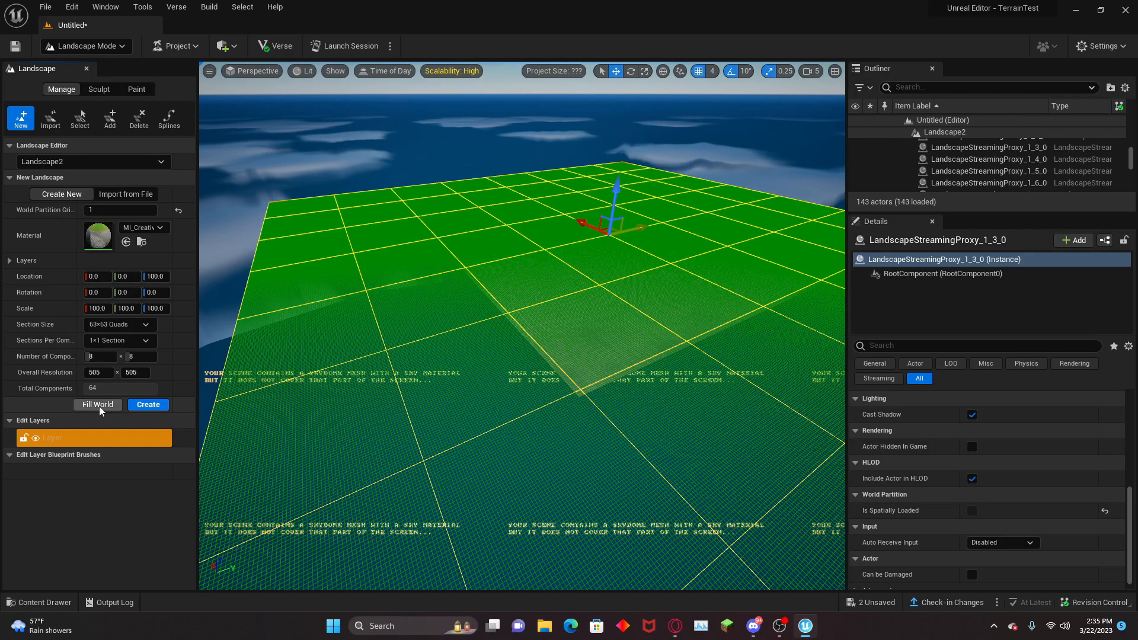
{"action": "left_click", "coordinate": [97, 405]}
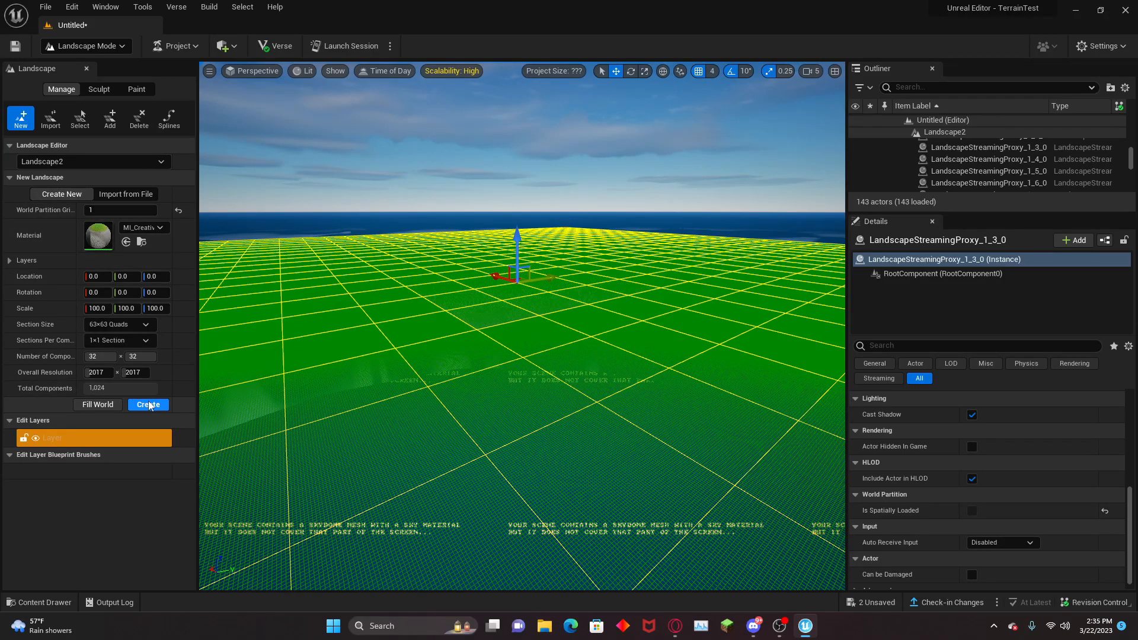
{"action": "left_click", "coordinate": [148, 405]}
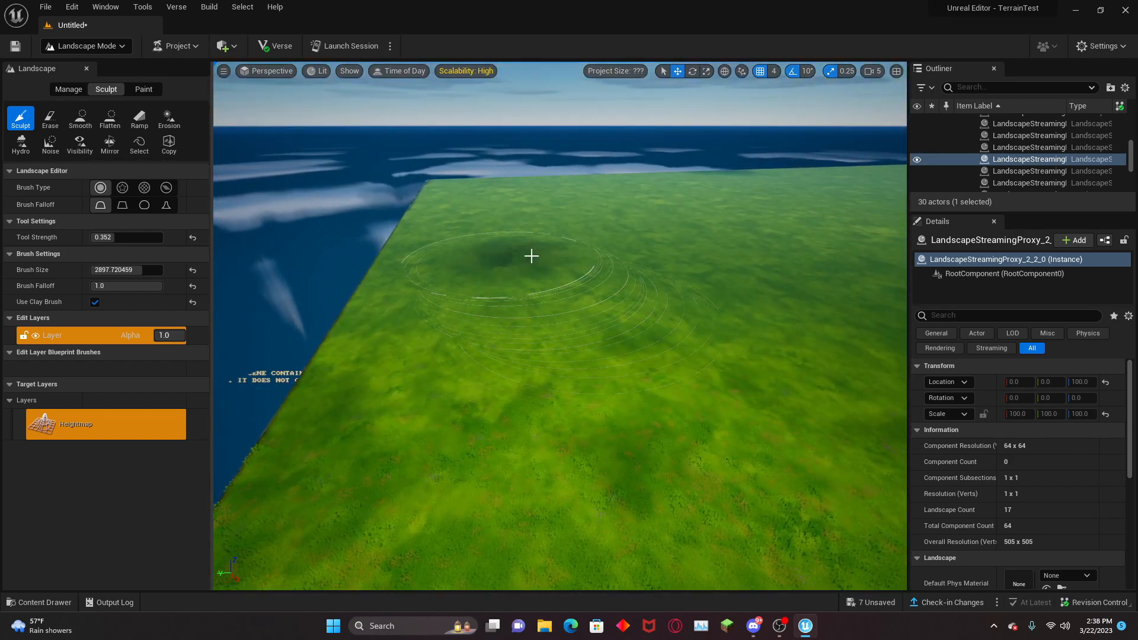
- Sculpt three raised flat-topped plateaus out of the flat grass
{"action": "left_click_drag", "start_coordinate": [531, 256], "coordinate": [653, 292]}
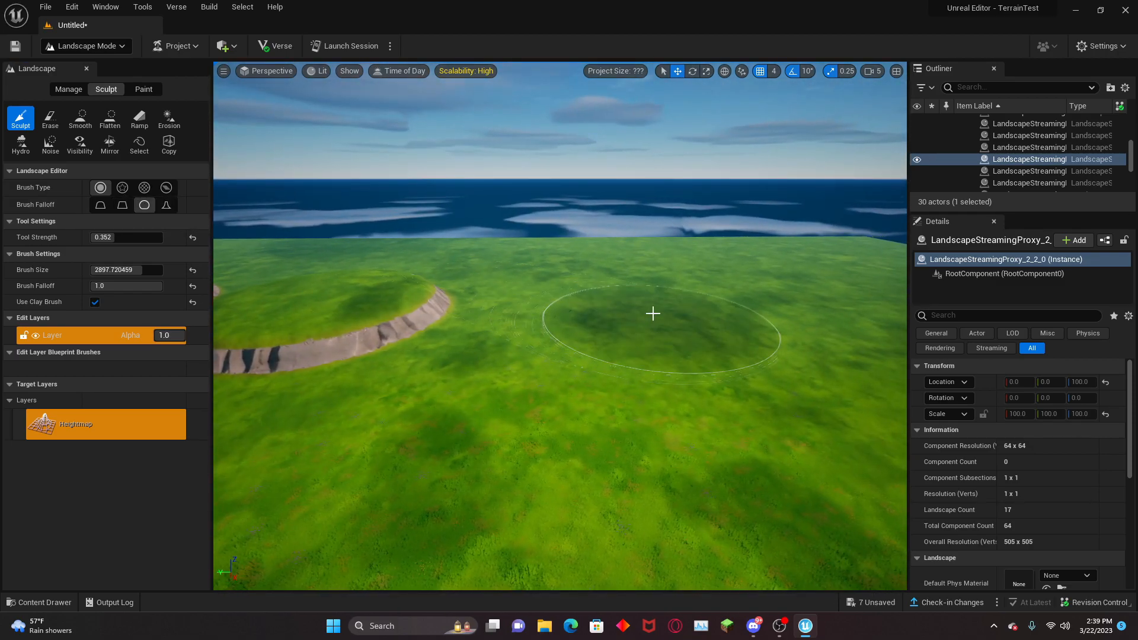
{"action": "left_click_drag", "start_coordinate": [653, 313], "coordinate": [653, 313]}
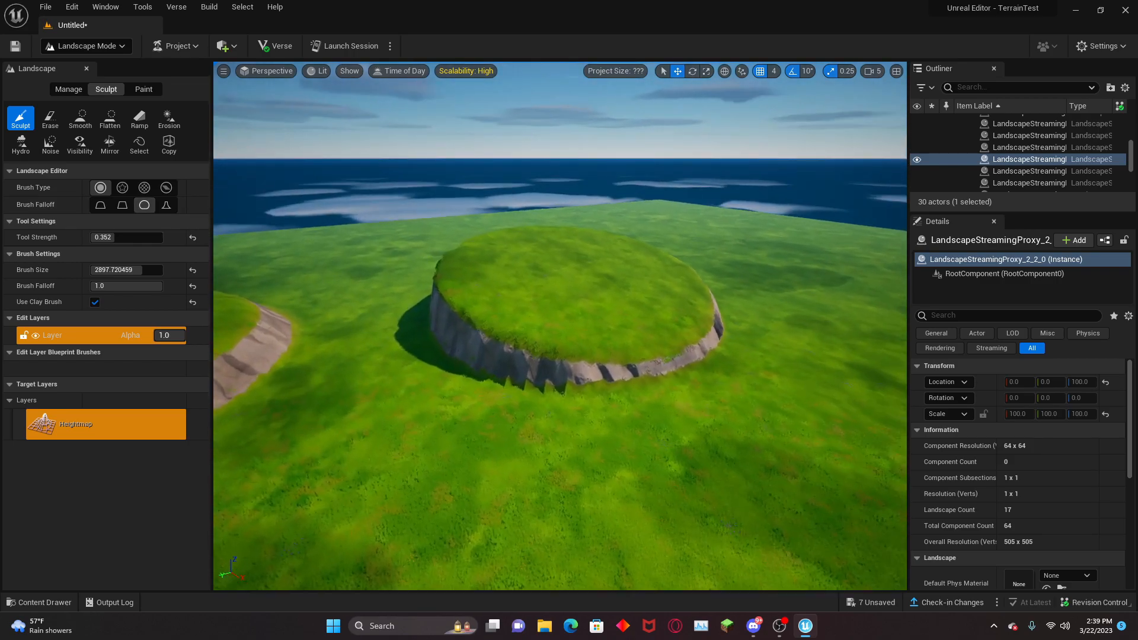
{"action": "left_click_drag", "start_coordinate": [559, 328], "coordinate": [537, 241]}
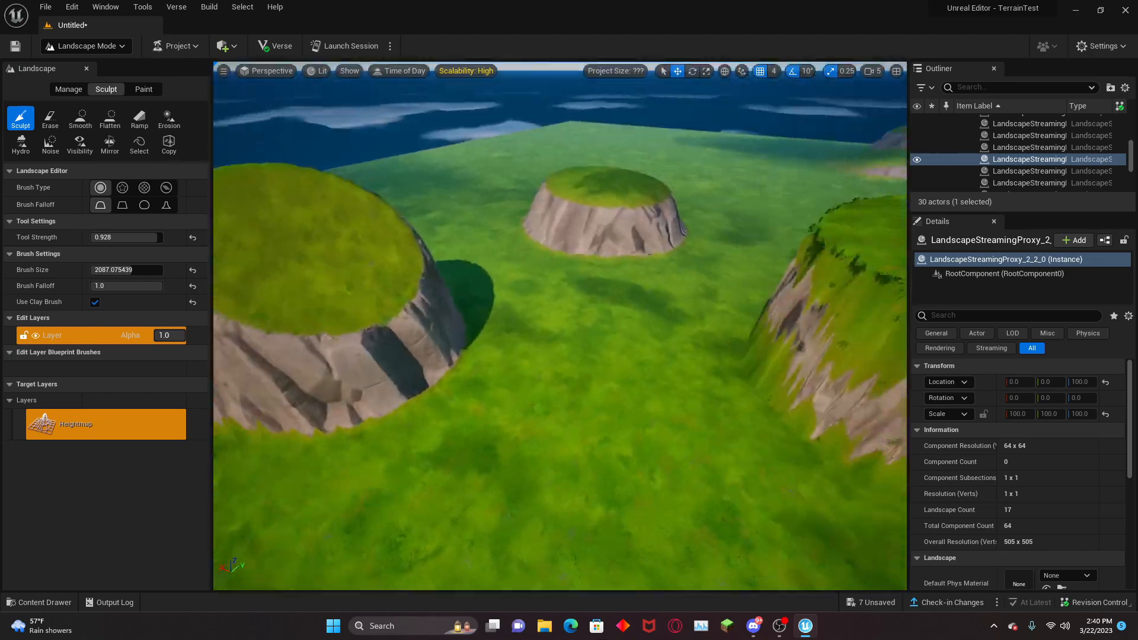
- Erase the plateaus and rework them into jagged peaks with Noise and Sculpt brushes
{"action": "left_click", "coordinate": [50, 117]}
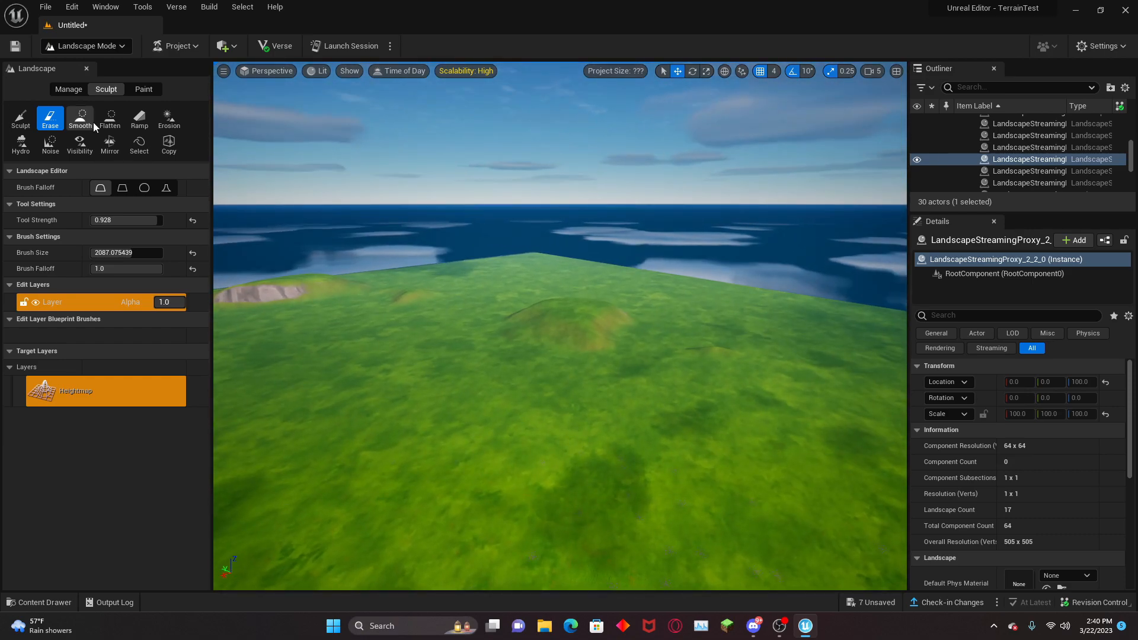
{"action": "left_click", "coordinate": [109, 117]}
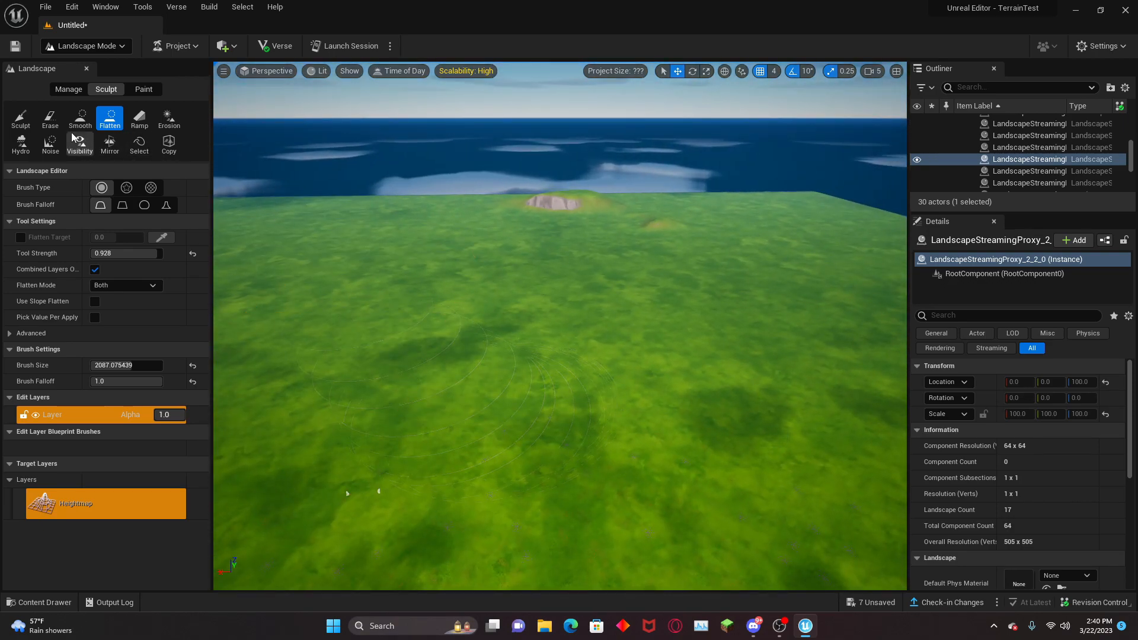
{"action": "left_click", "coordinate": [168, 118]}
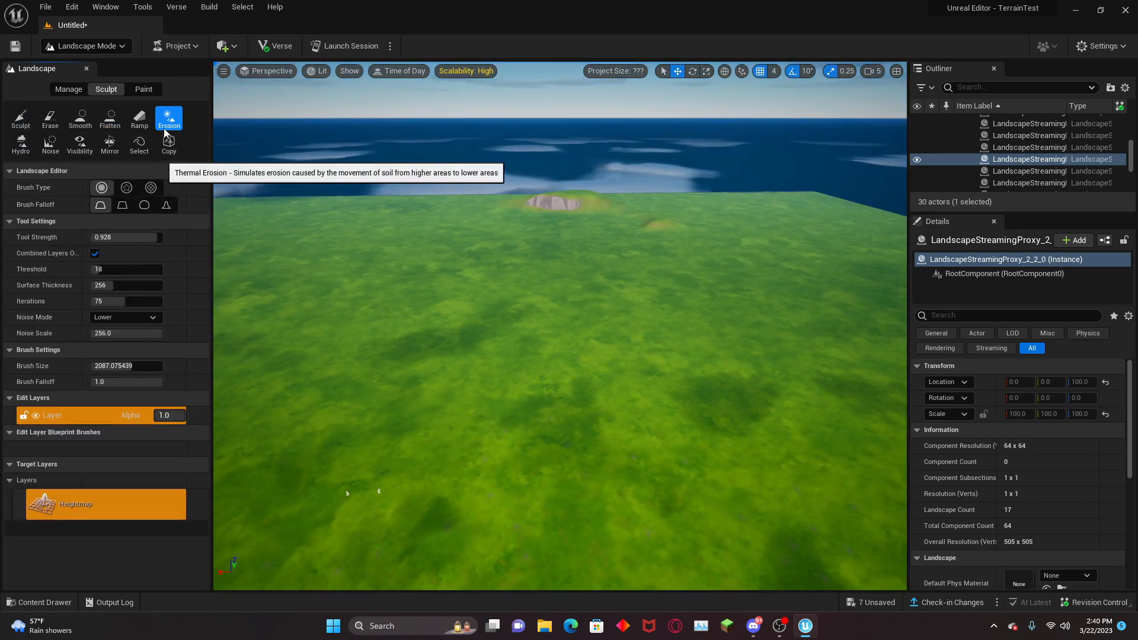
{"action": "left_click", "coordinate": [50, 143]}
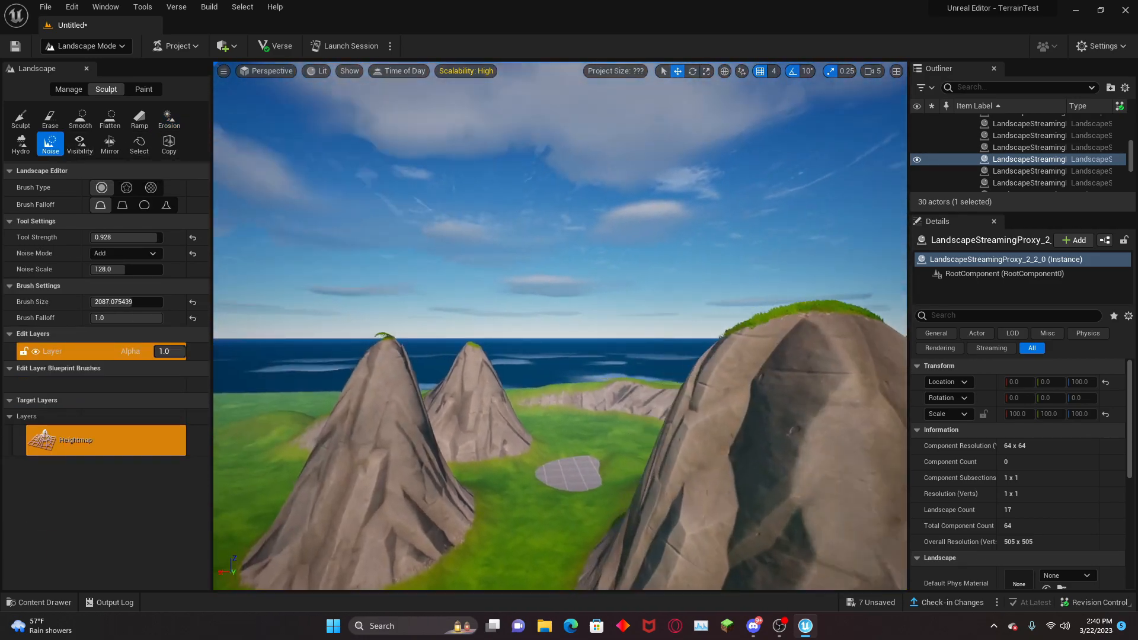
{"action": "left_click", "coordinate": [20, 117]}
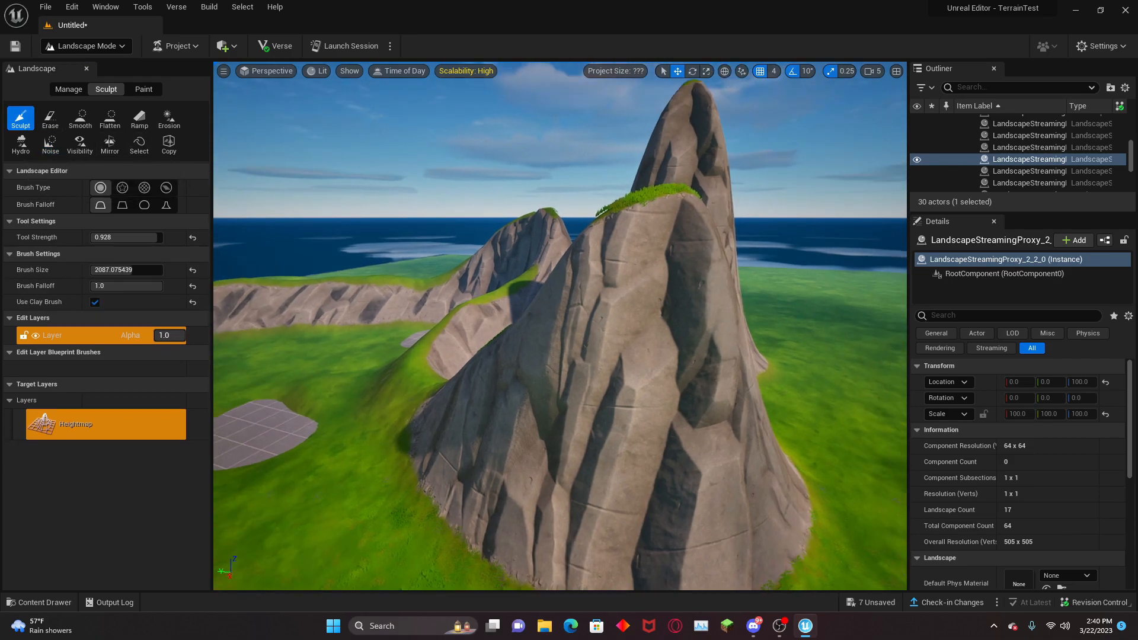
- Flatten the grass back to level at the foot of the mountains
{"action": "left_click", "coordinate": [109, 119]}
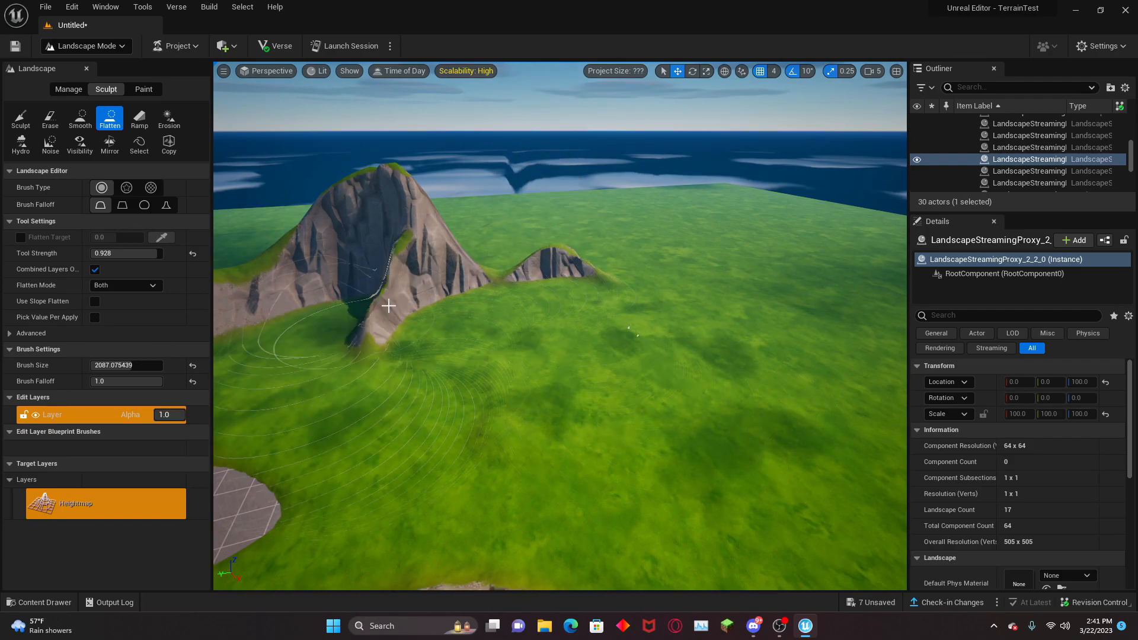
{"action": "left_click_drag", "start_coordinate": [388, 306], "coordinate": [416, 308]}
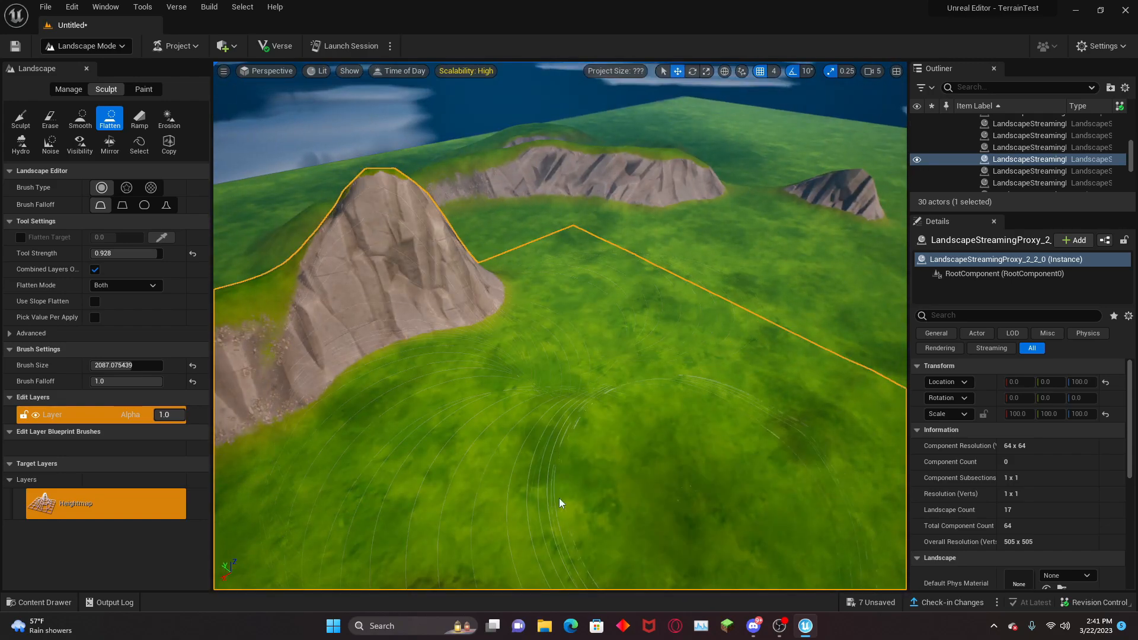
{"action": "left_click", "coordinate": [50, 144]}
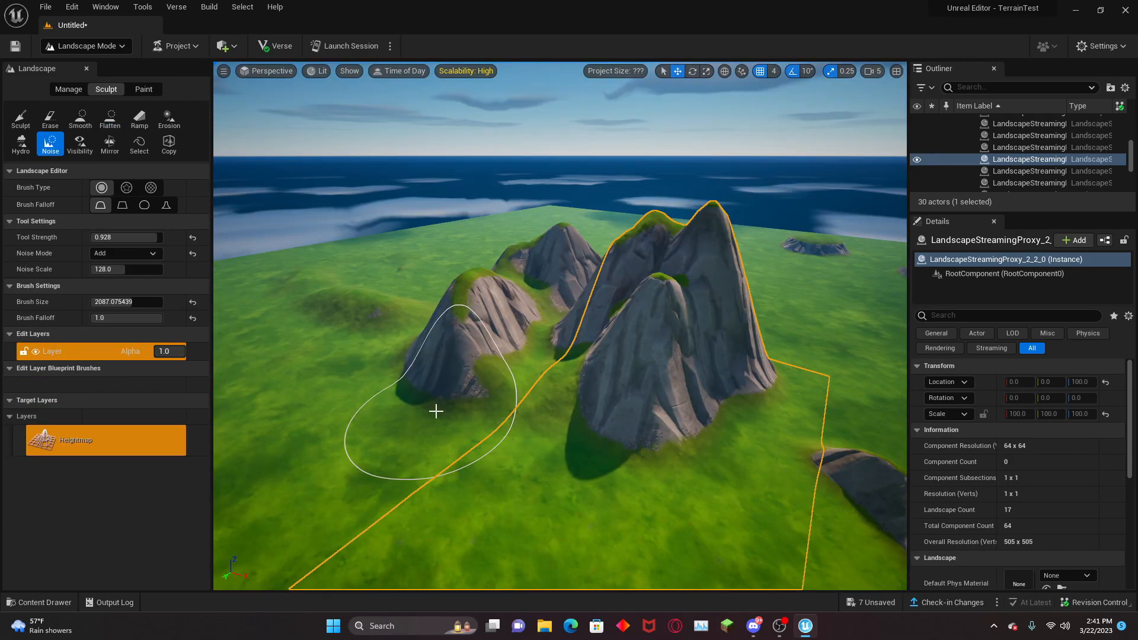
- Smooth the rocky peaks into rounded grassy slopes
{"action": "left_click", "coordinate": [80, 118]}
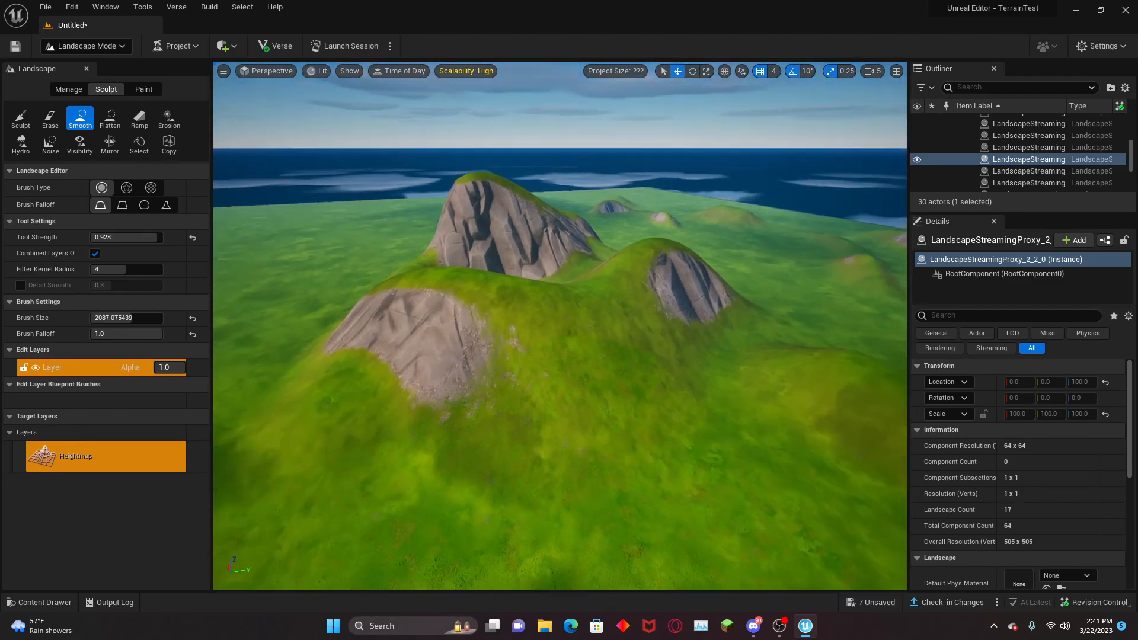
{"action": "left_click_drag", "start_coordinate": [558, 327], "coordinate": [458, 297]}
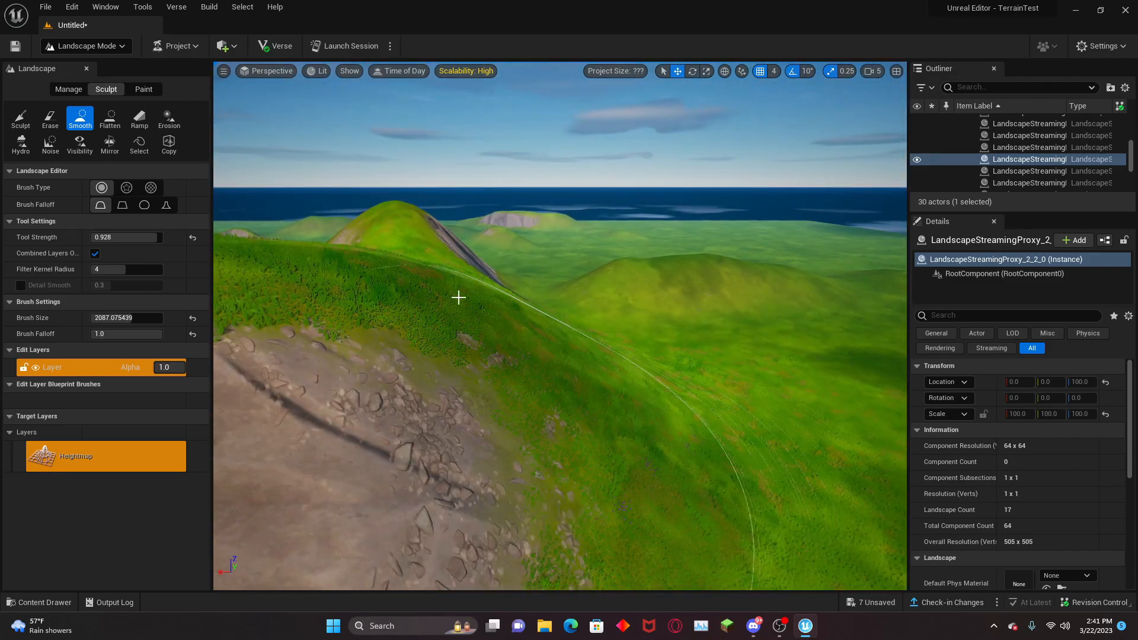
{"action": "left_click", "coordinate": [139, 117]}
{"action": "type", "text": "0"}
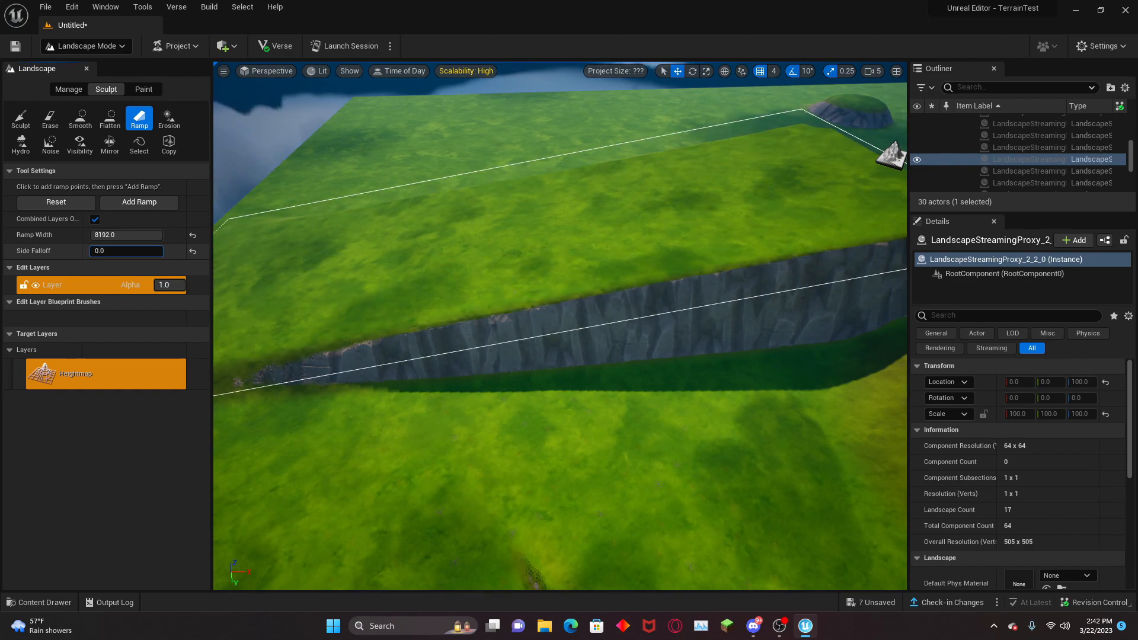
- Add a ramp between two placed points rising from the grass to the ledge
{"action": "left_click", "coordinate": [139, 201]}
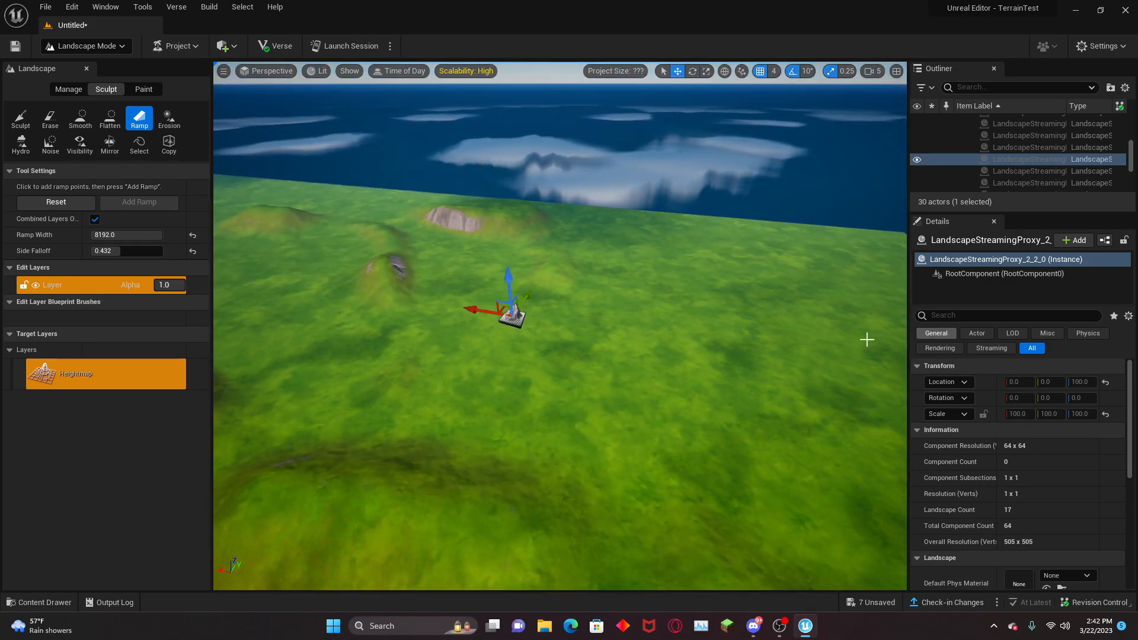
{"action": "left_click", "coordinate": [138, 202]}
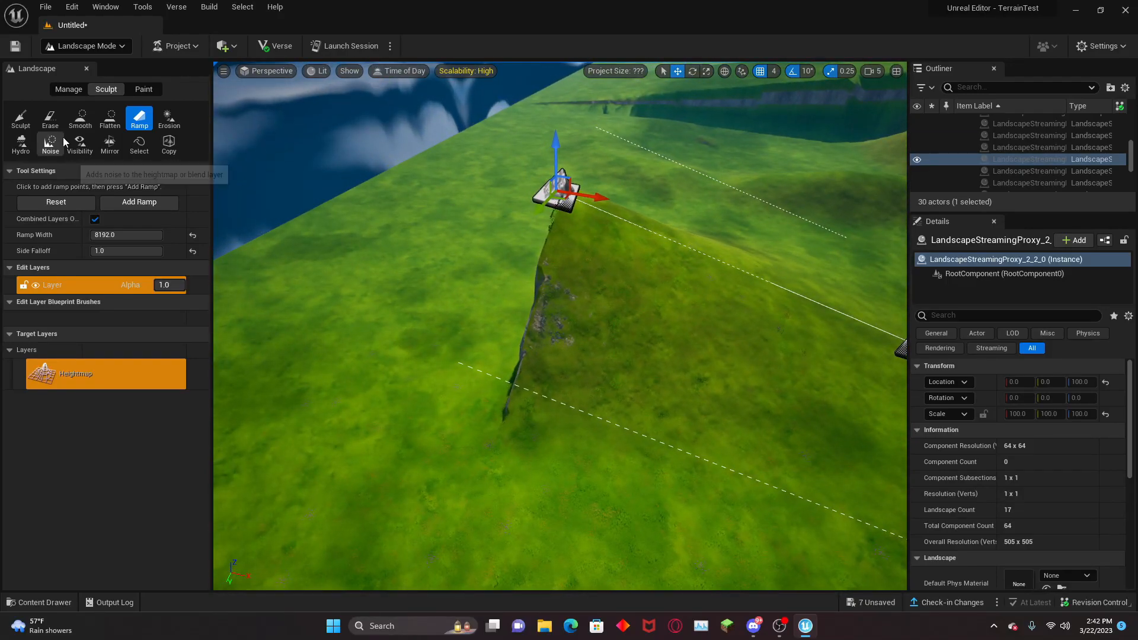
{"action": "left_click", "coordinate": [80, 117]}
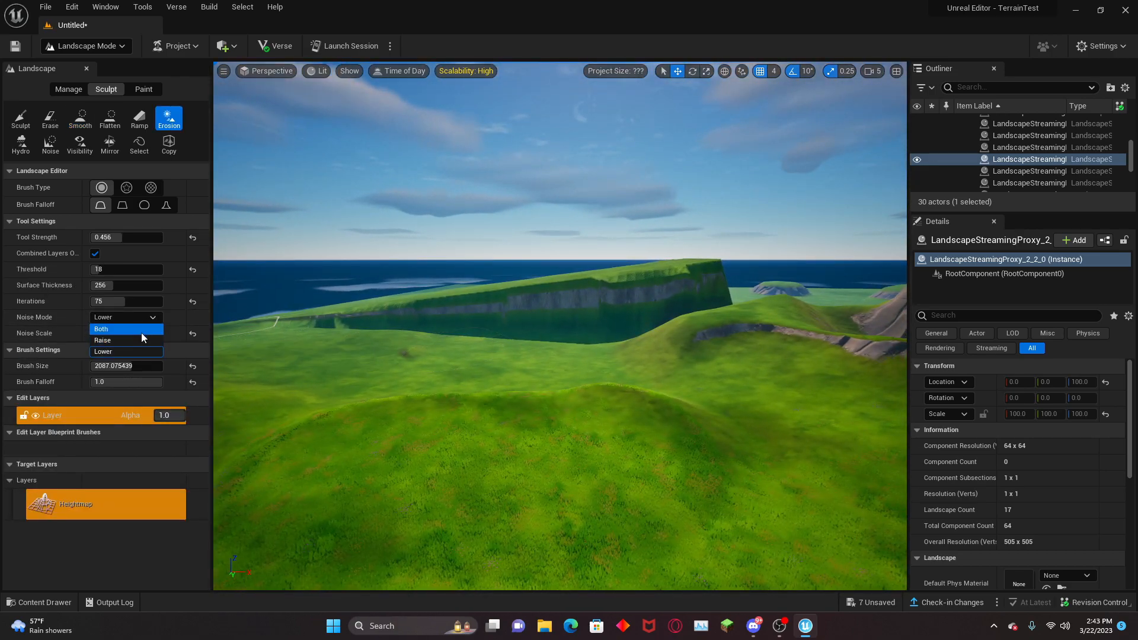
- Smooth the grassy hillside beside the cliff face
{"action": "left_click", "coordinate": [101, 330]}
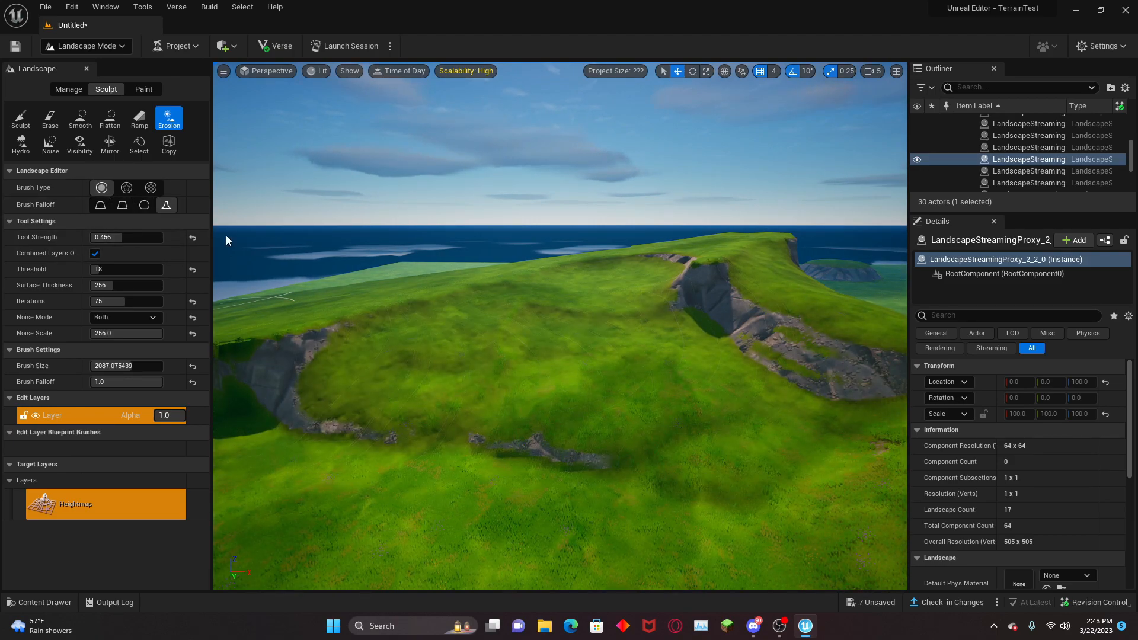
{"action": "left_click", "coordinate": [81, 118]}
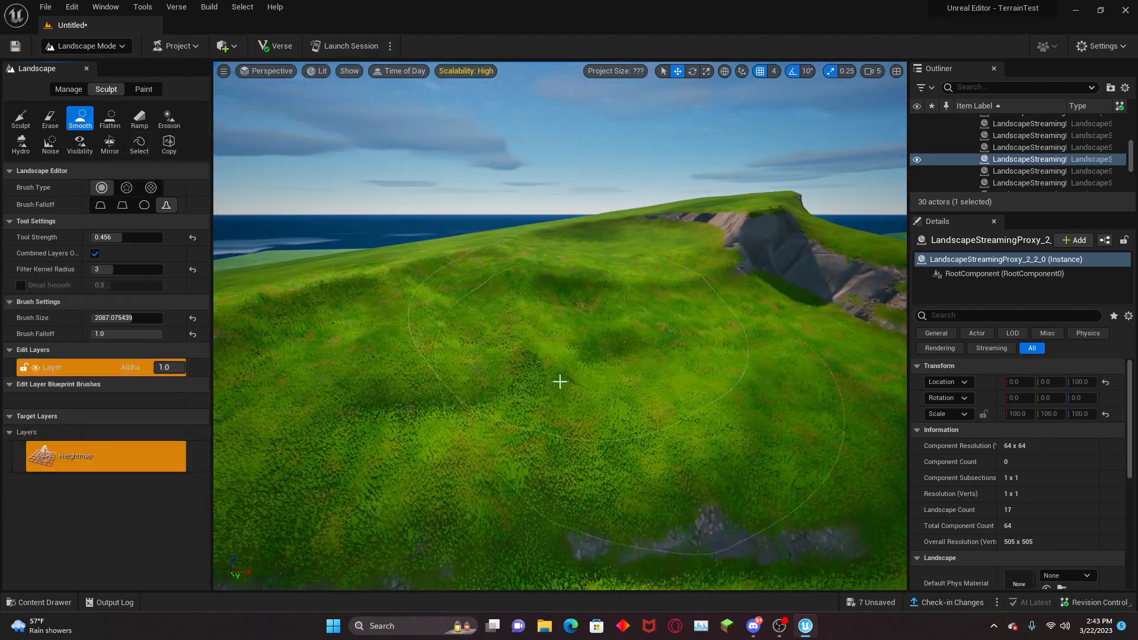
{"action": "left_click_drag", "start_coordinate": [558, 380], "coordinate": [678, 407]}
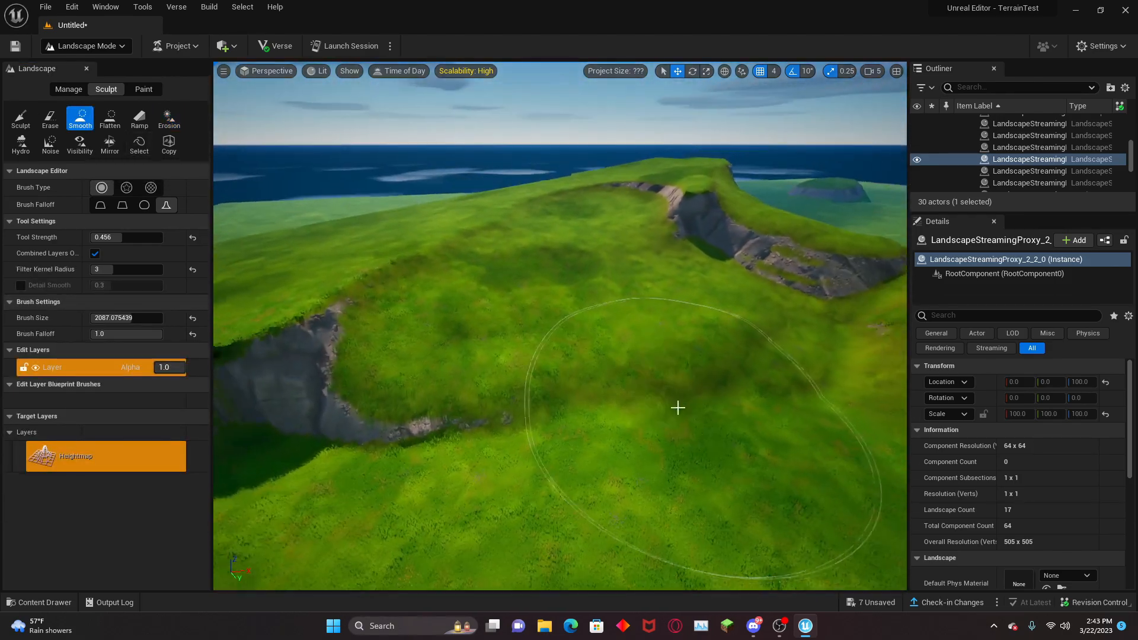
- Lower the Erosion brush threshold to 28 for further weathering
{"action": "left_click", "coordinate": [168, 117]}
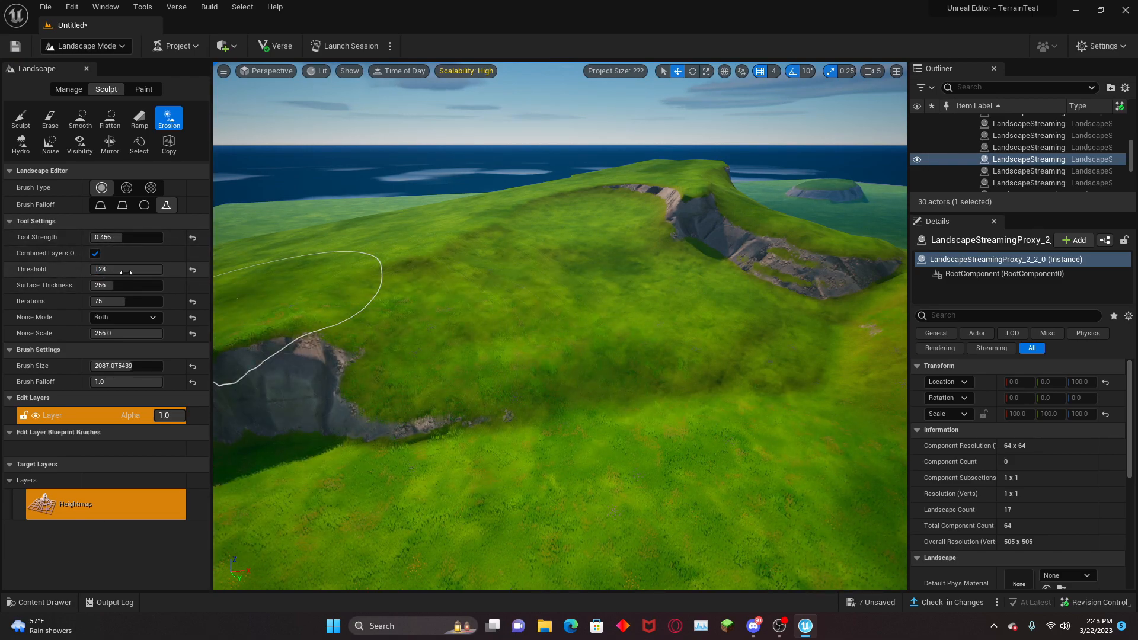
{"action": "left_click_drag", "start_coordinate": [125, 269], "coordinate": [99, 269]}
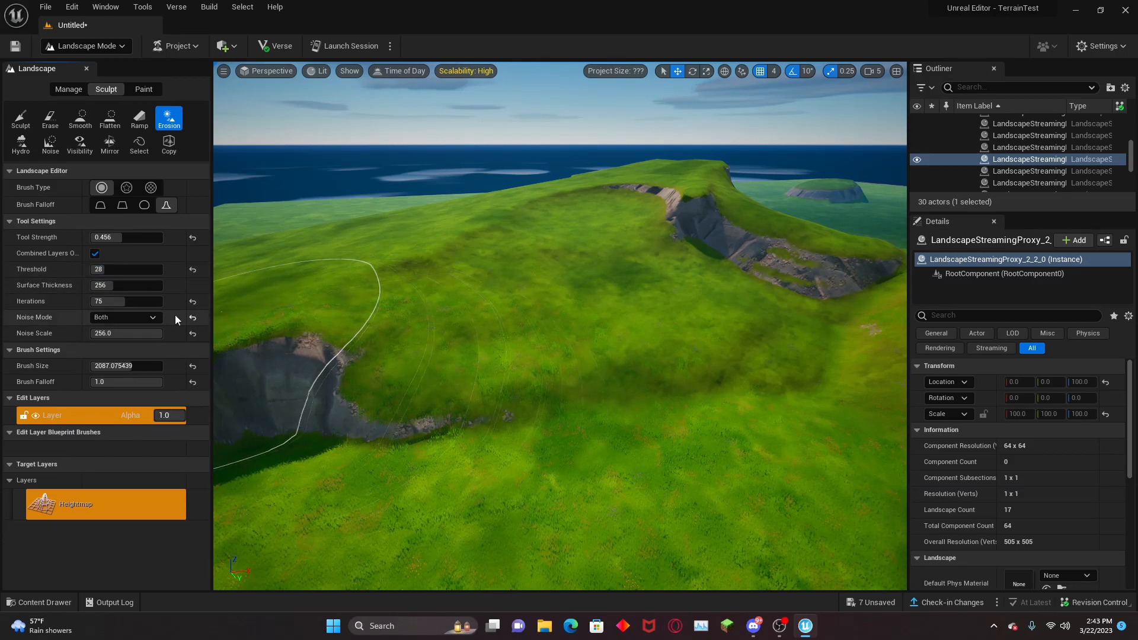
{"action": "left_click", "coordinate": [21, 143]}
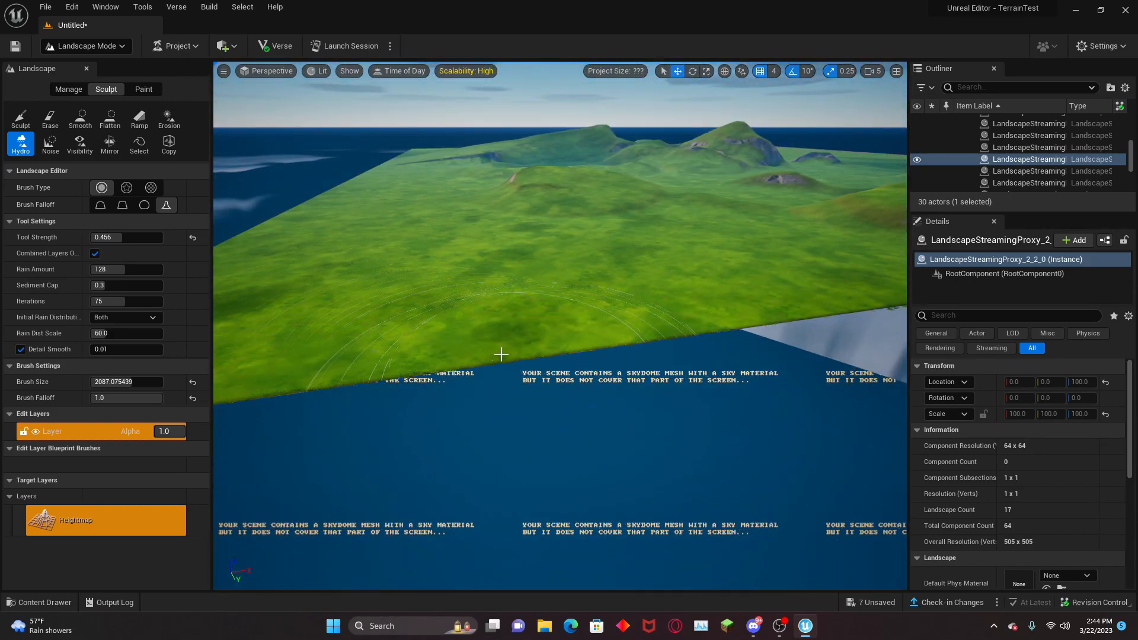
- Roughen and rain-erode the peaks with Noise, Smooth and Hydro, then ready the Mirror tool
{"action": "left_click", "coordinate": [50, 143]}
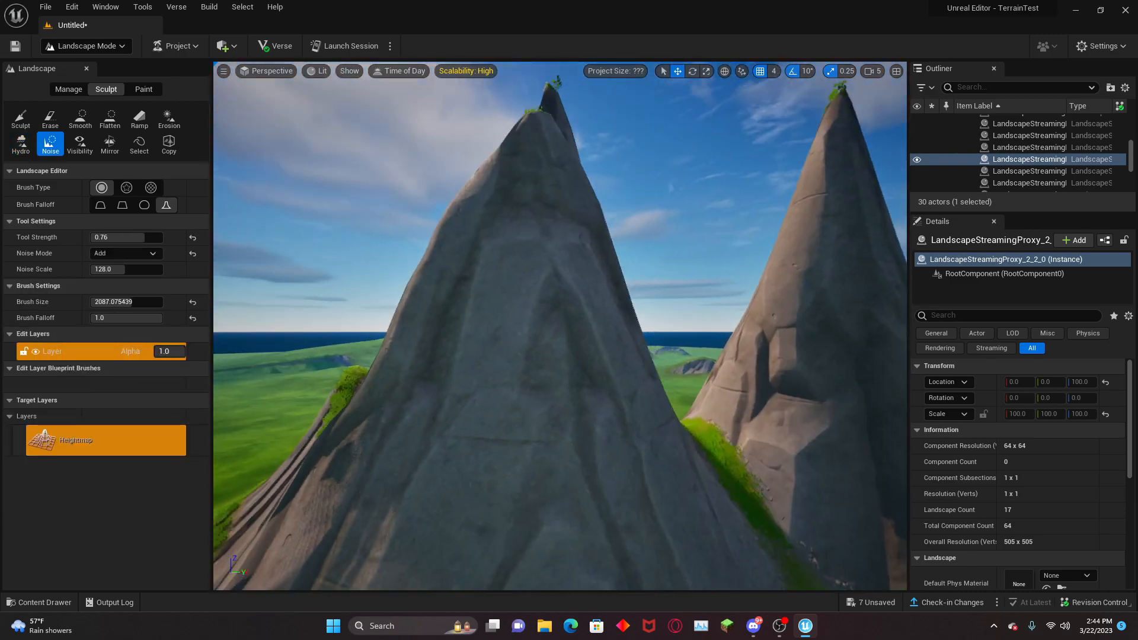
{"action": "left_click", "coordinate": [81, 119]}
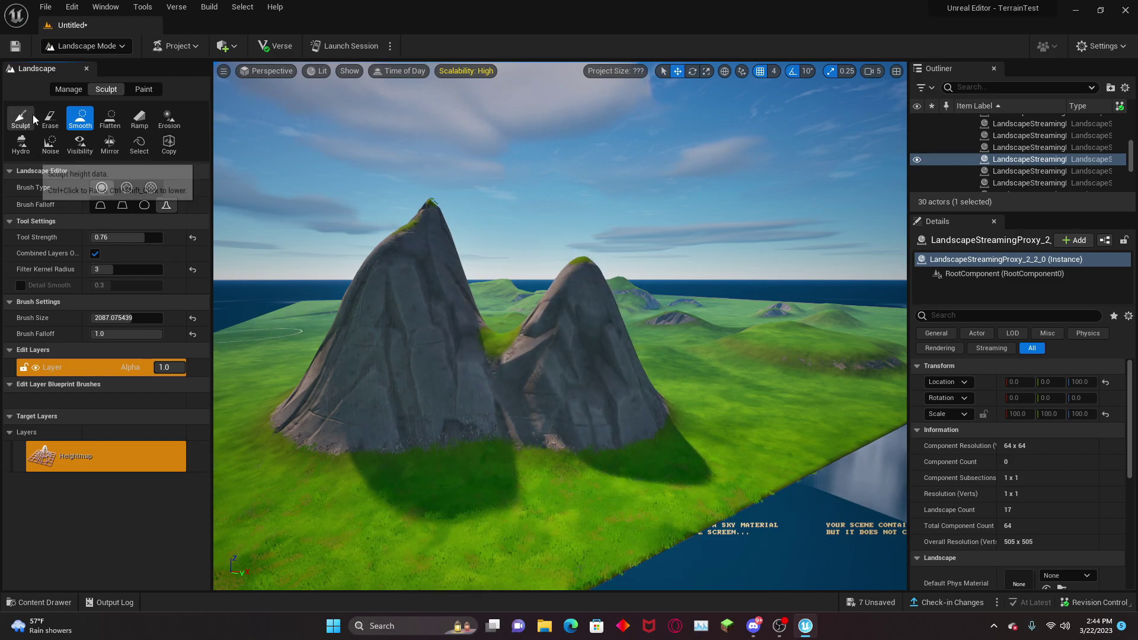
{"action": "left_click", "coordinate": [50, 142]}
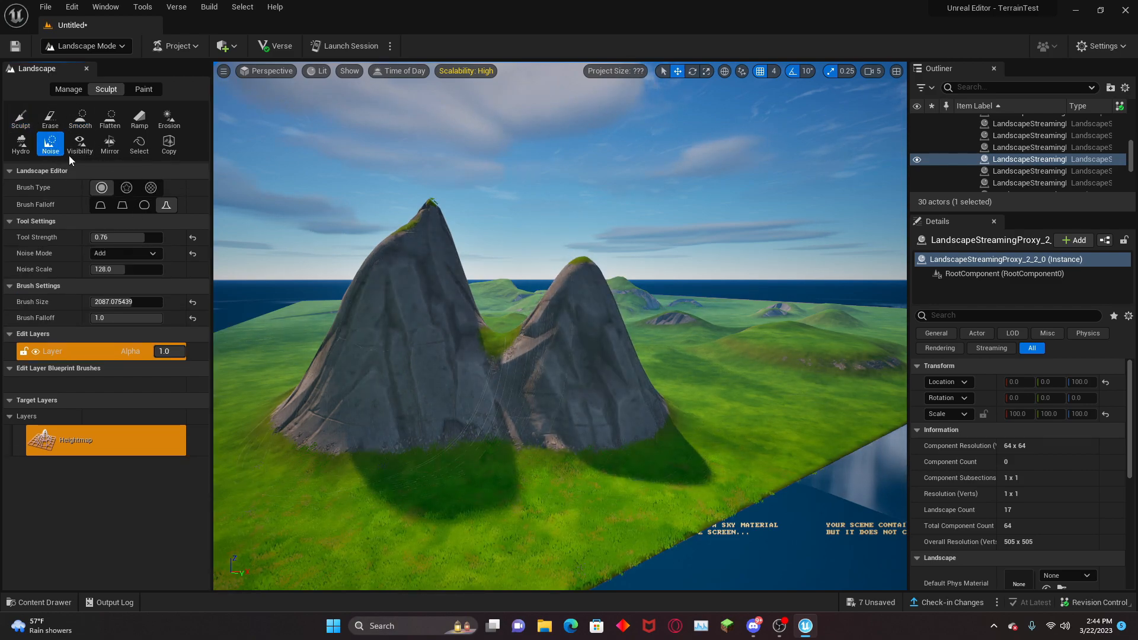
{"action": "left_click", "coordinate": [20, 143]}
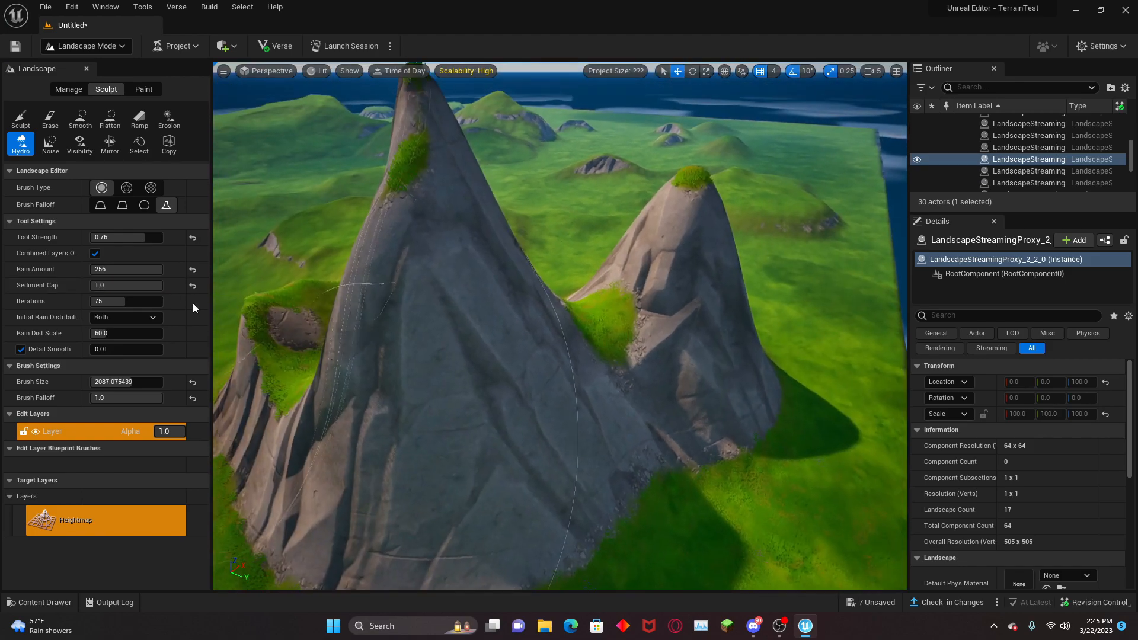
{"action": "left_click", "coordinate": [109, 144]}
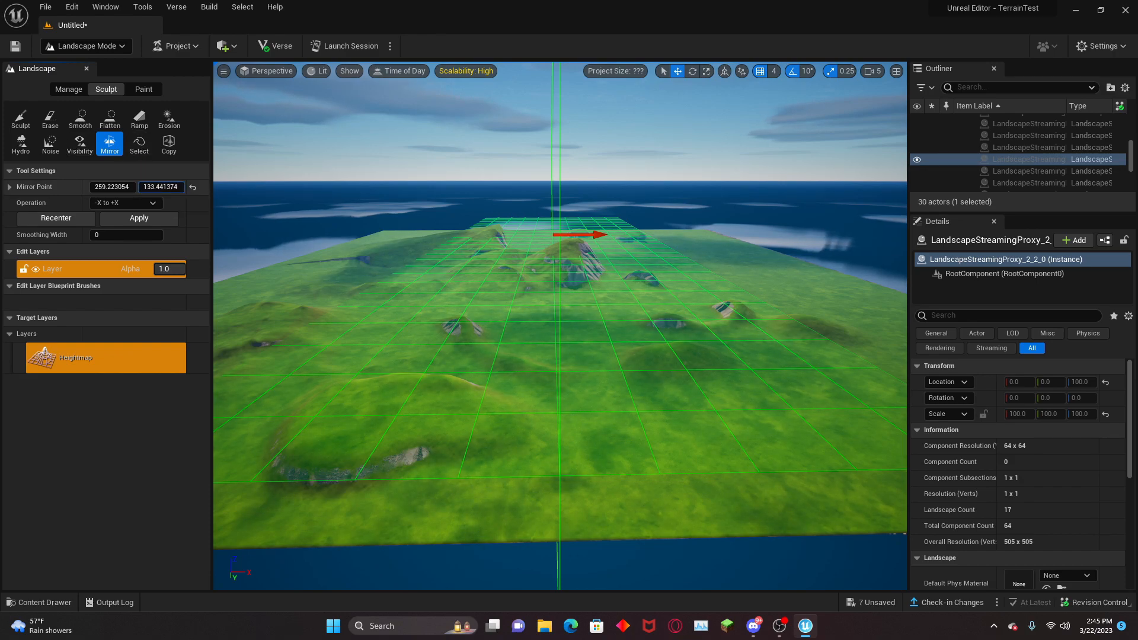
- Mirror the terrain from -X to +X about a mirror point with Y 227.586322
{"action": "left_click", "coordinate": [10, 187]}
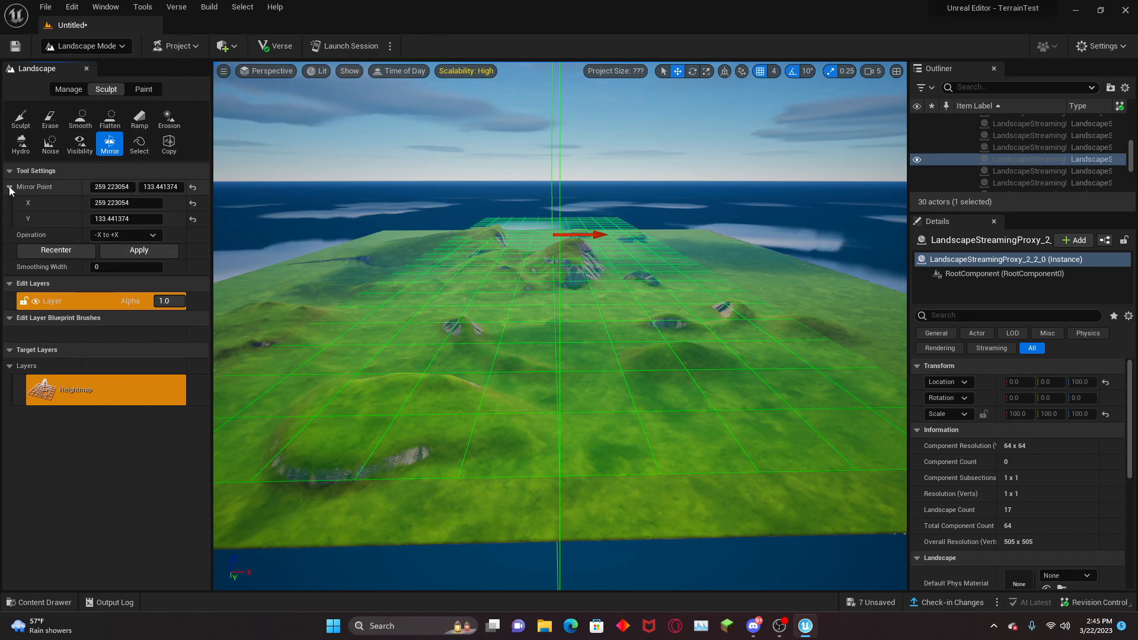
{"action": "type", "text": "227.586322"}
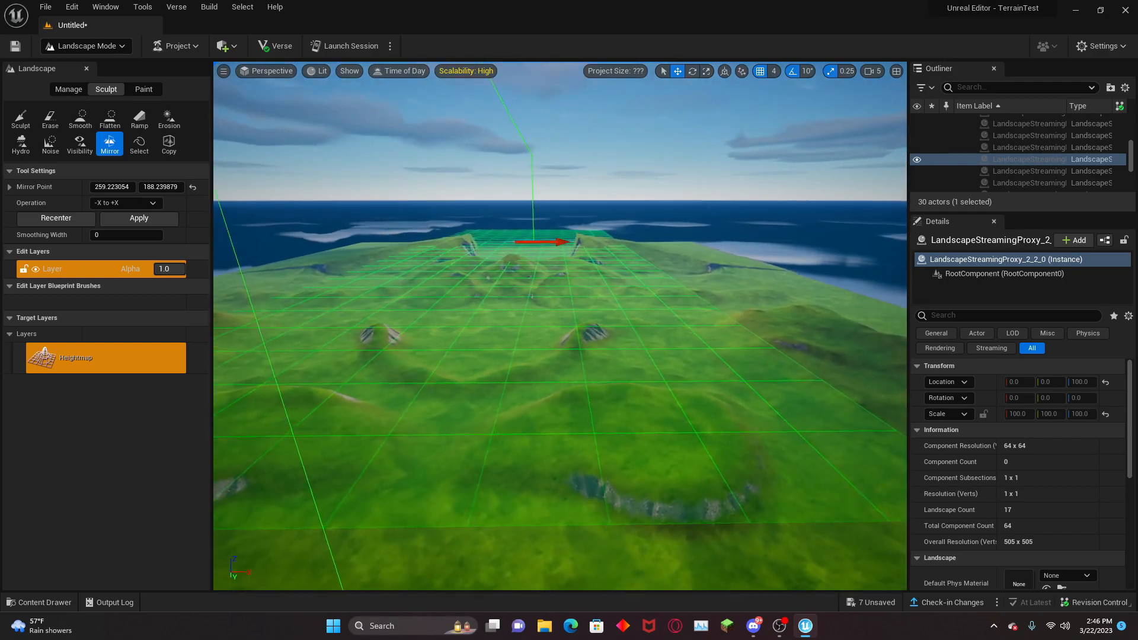
- Paint a mask region over the lone mountain and copy its data into the gizmo
{"action": "left_click", "coordinate": [138, 143]}
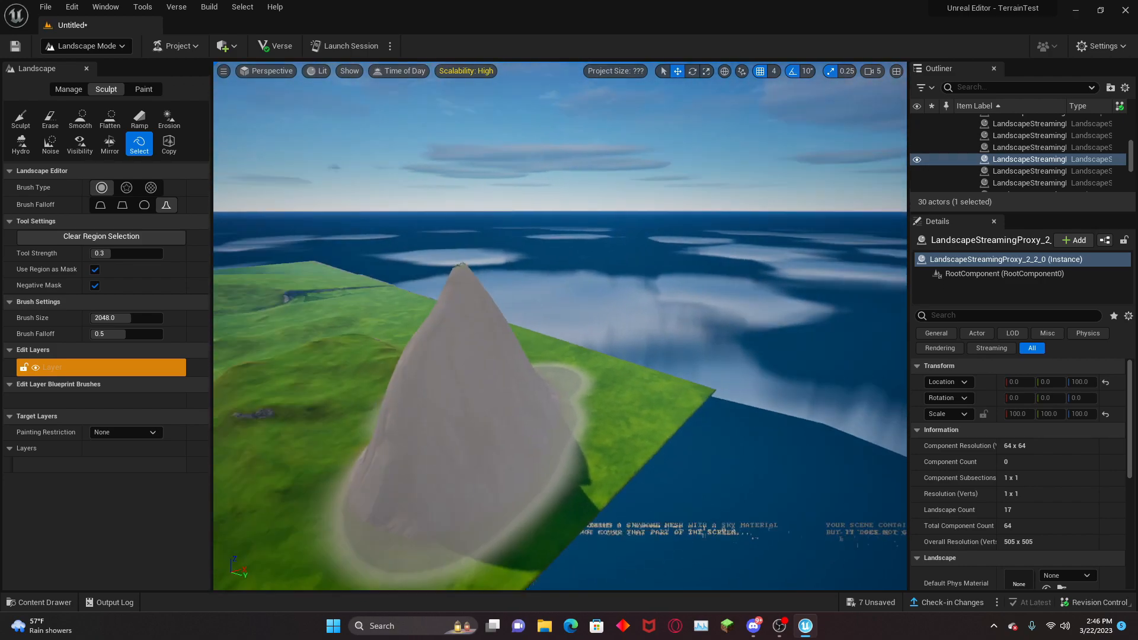
{"action": "left_click", "coordinate": [109, 117]}
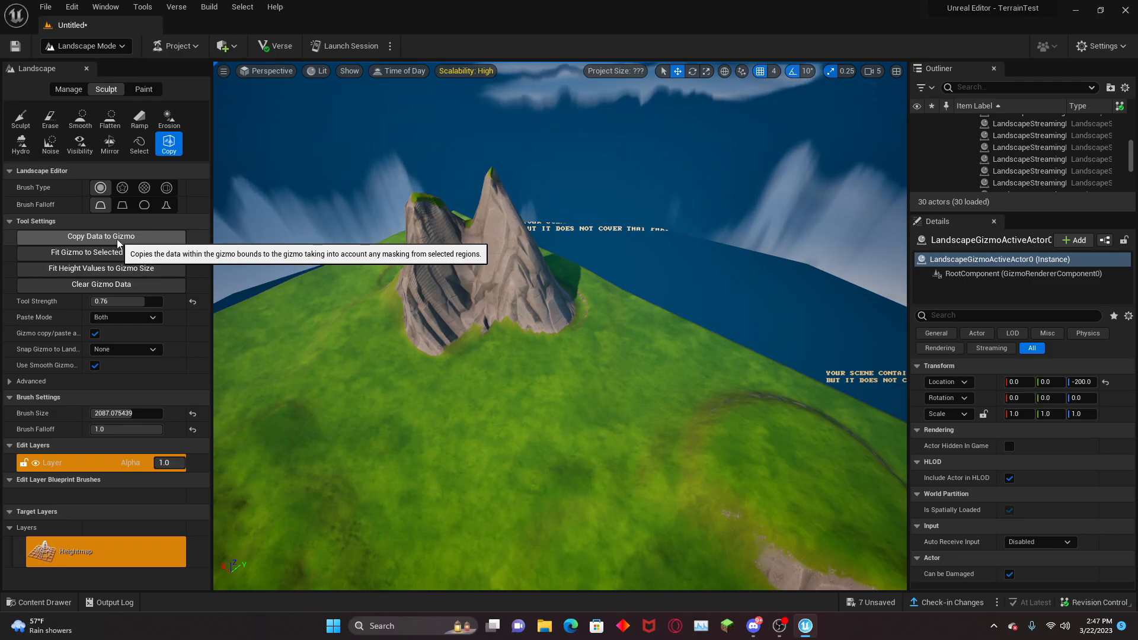
{"action": "left_click", "coordinate": [139, 143]}
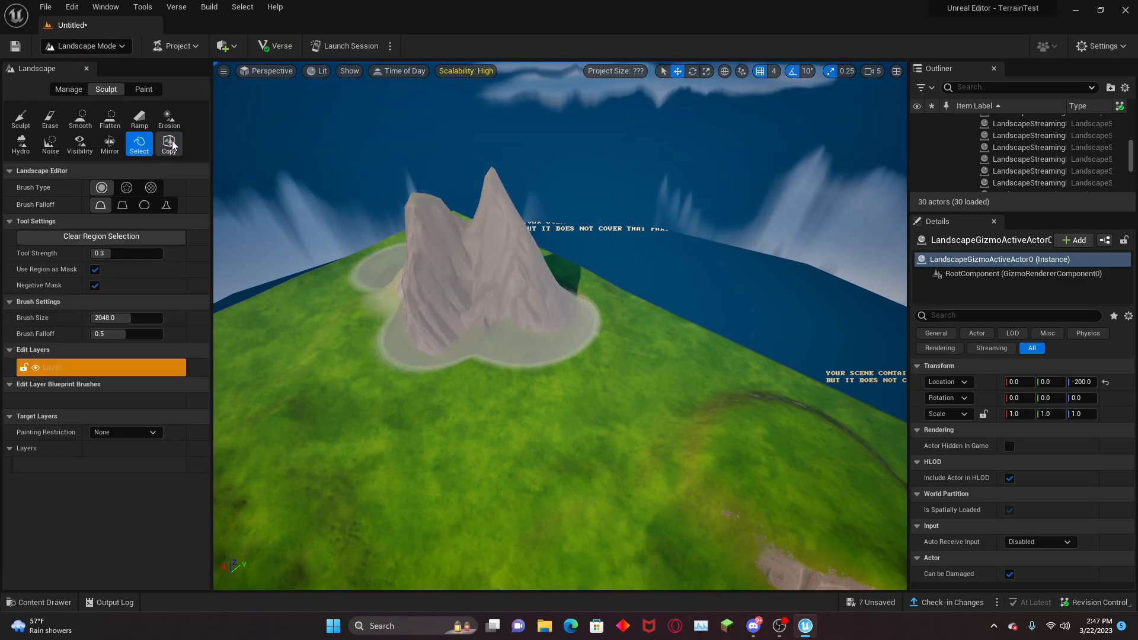
- Paste the copied mountain at the gizmo's new location on the island
{"action": "left_click", "coordinate": [168, 142]}
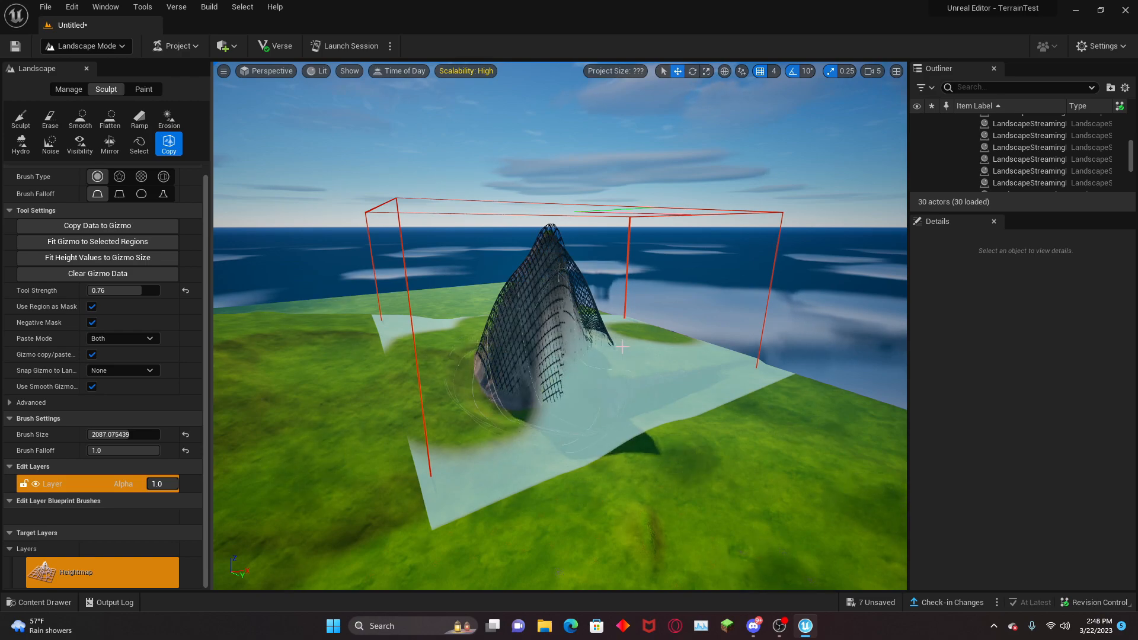
{"action": "left_click", "coordinate": [143, 89]}
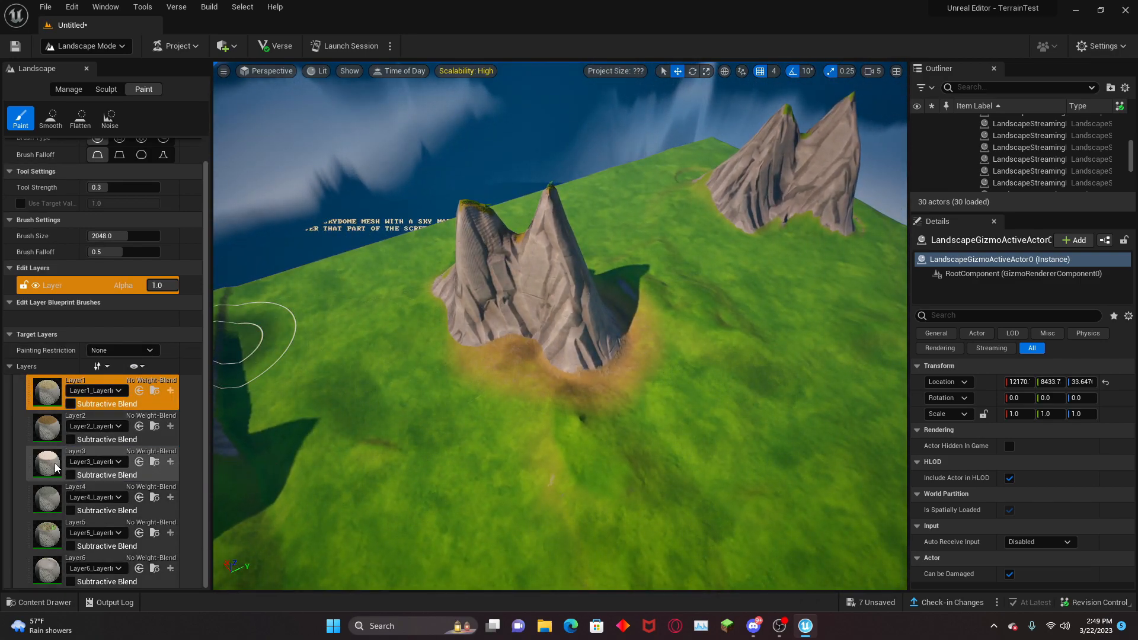
- Choose the third paint layer, sand, for painting around the mountain bases
{"action": "left_click", "coordinate": [47, 462]}
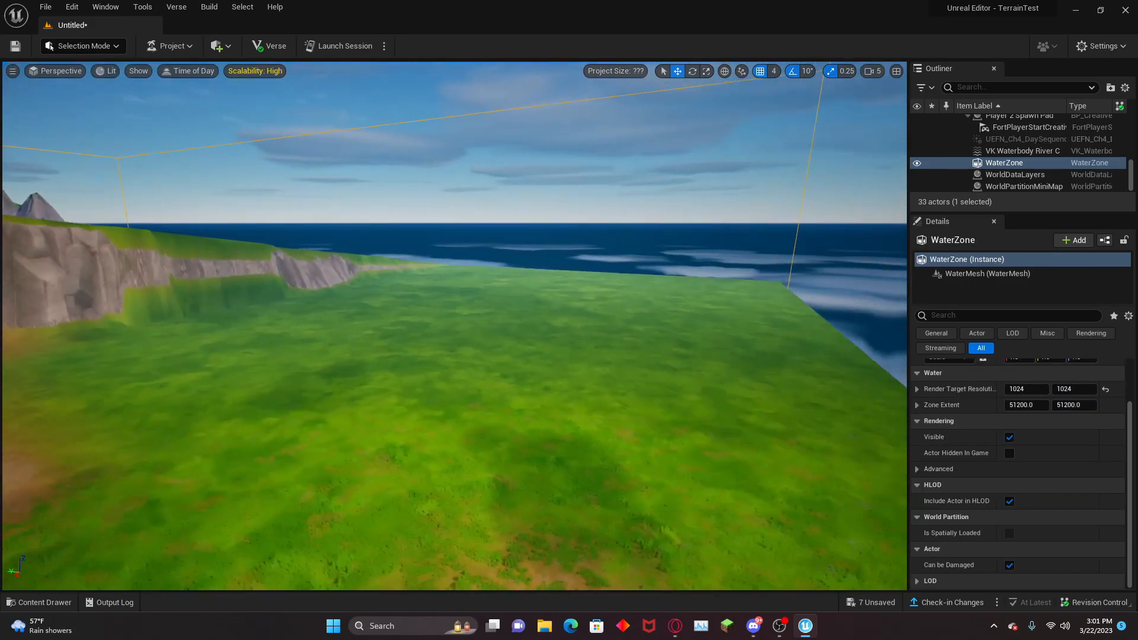
- Browse the Content Drawer to Fortnite > Environment > Water and add the River waterbody
{"action": "left_click", "coordinate": [44, 602]}
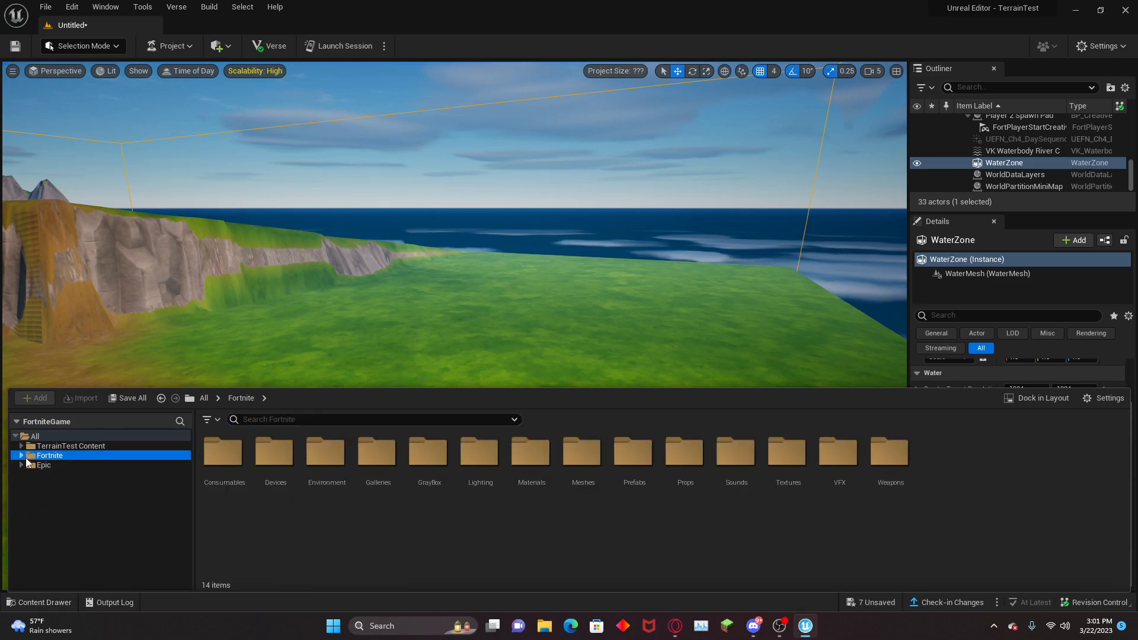
{"action": "left_click", "coordinate": [22, 456]}
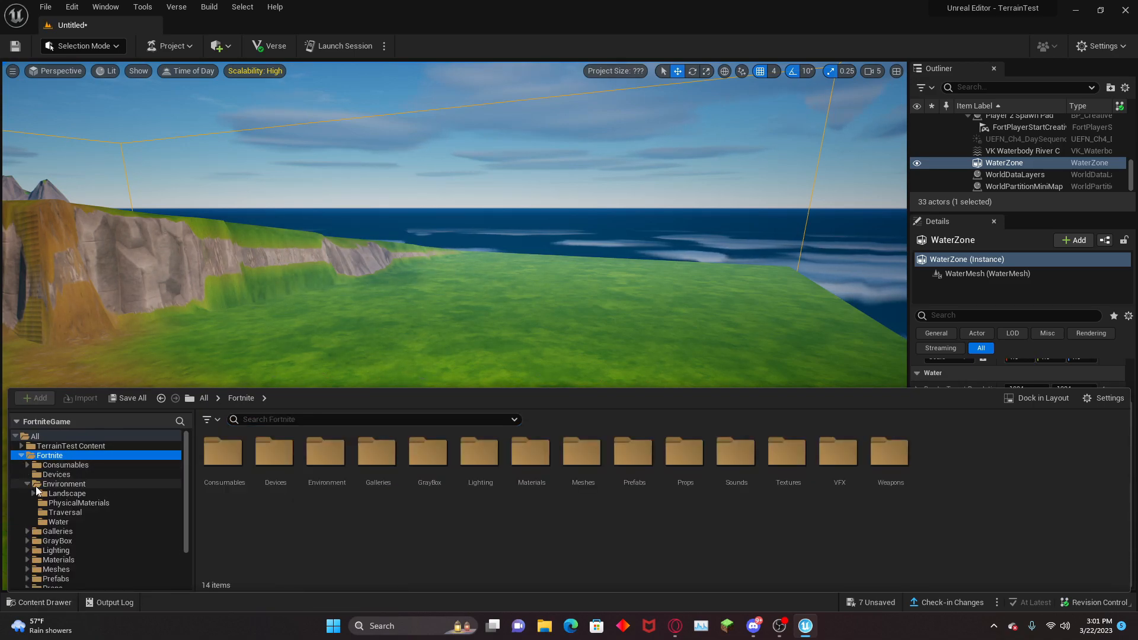
{"action": "left_click", "coordinate": [64, 484]}
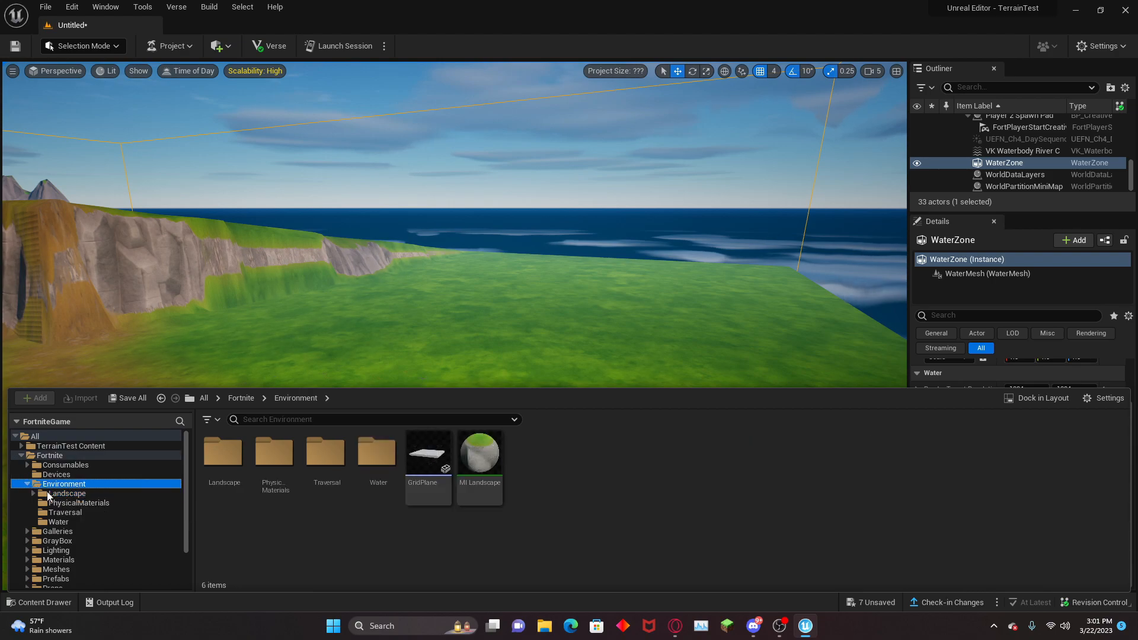
{"action": "left_click", "coordinate": [57, 522]}
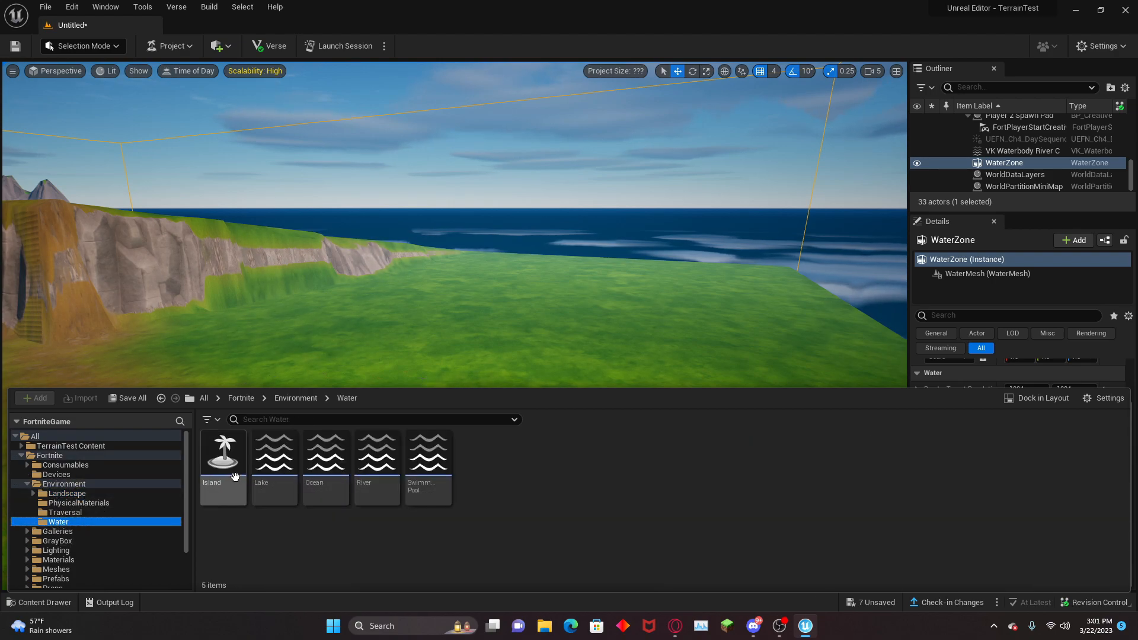
{"action": "mouse_move", "coordinate": [381, 467]}
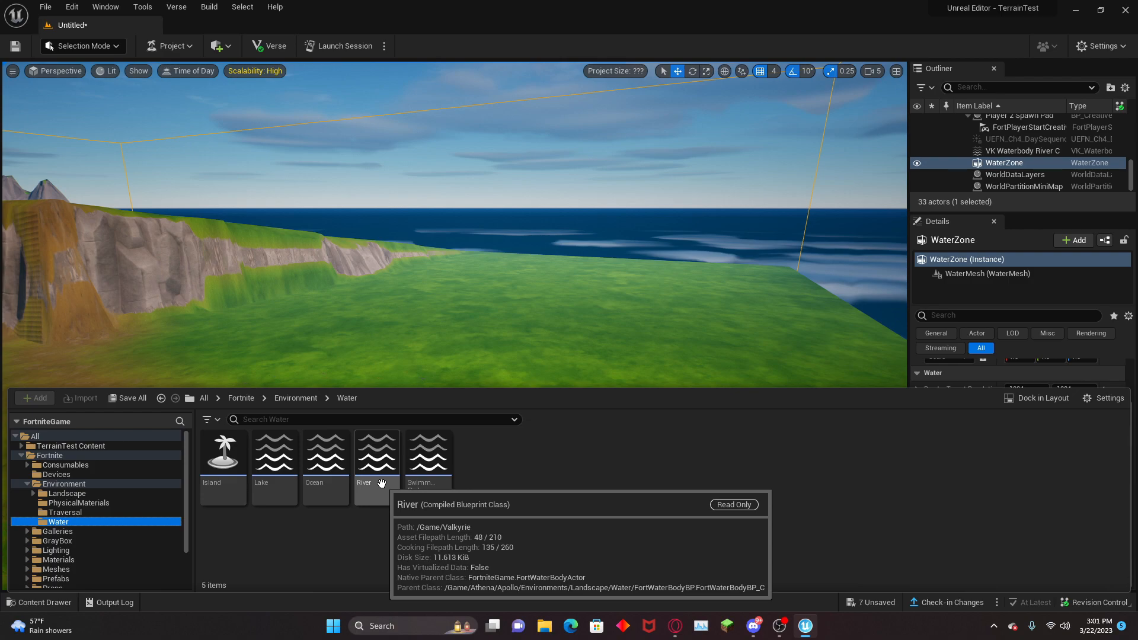
{"action": "left_click", "coordinate": [377, 453]}
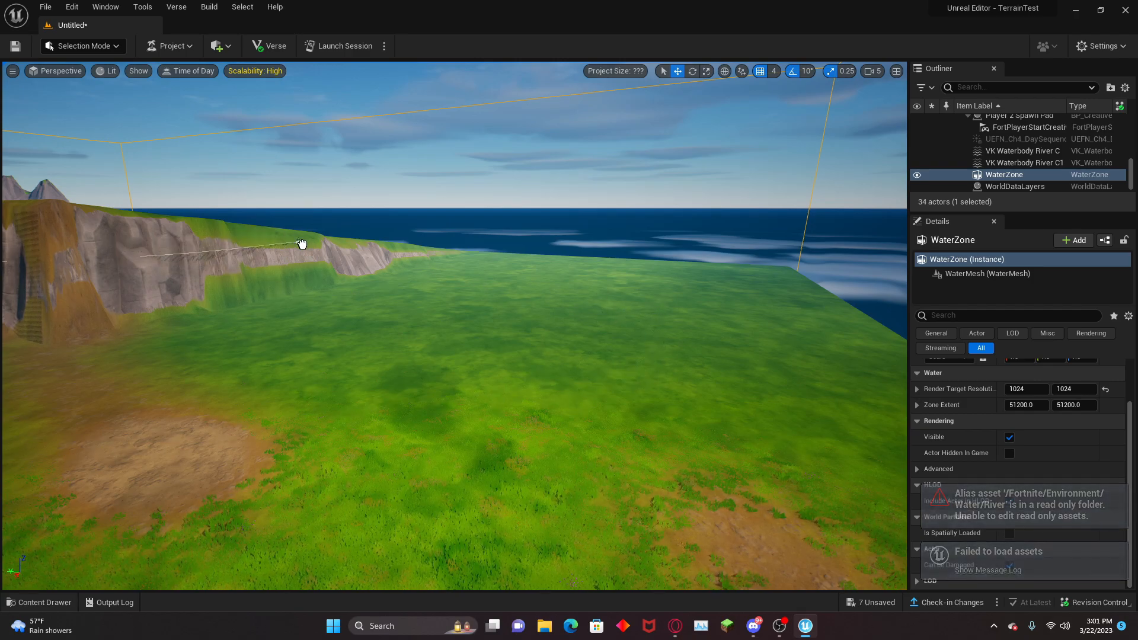
- Select the second river's middle spline point and bend its path outward into a wide curve
{"action": "left_click", "coordinate": [1024, 162]}
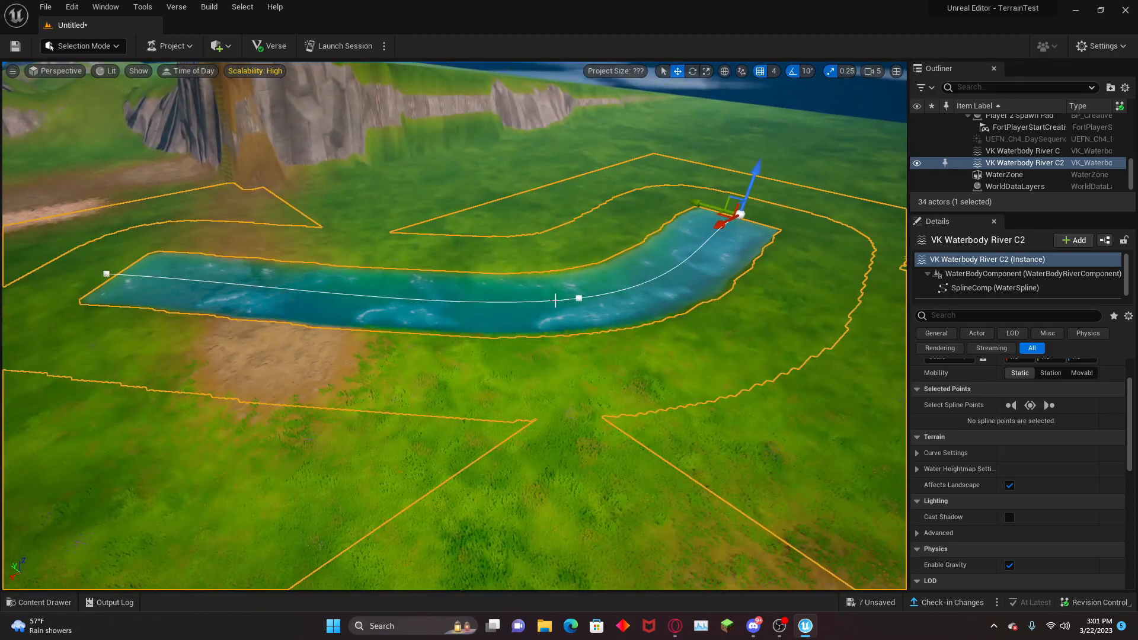
{"action": "left_click", "coordinate": [730, 215]}
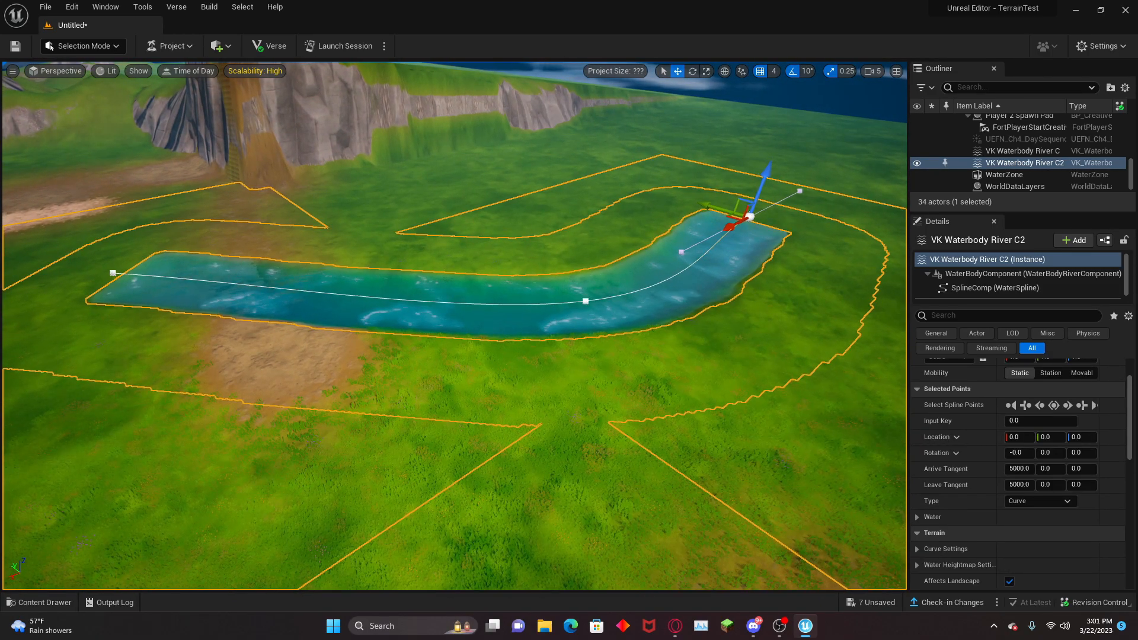
{"action": "right_click", "coordinate": [583, 298]}
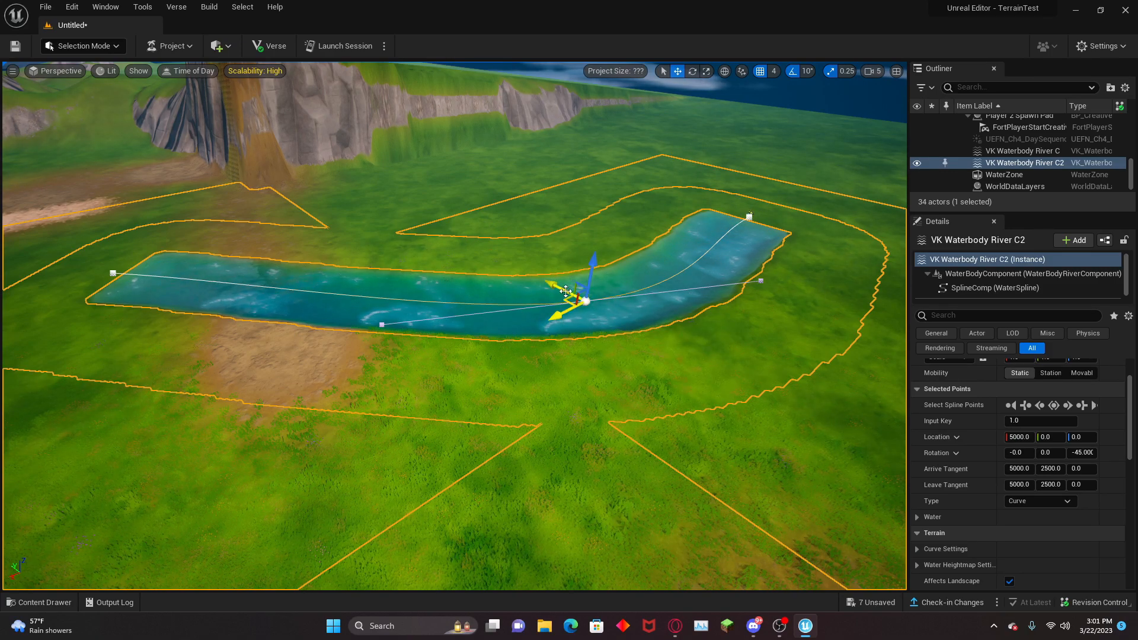
{"action": "left_click_drag", "start_coordinate": [580, 298], "coordinate": [635, 331]}
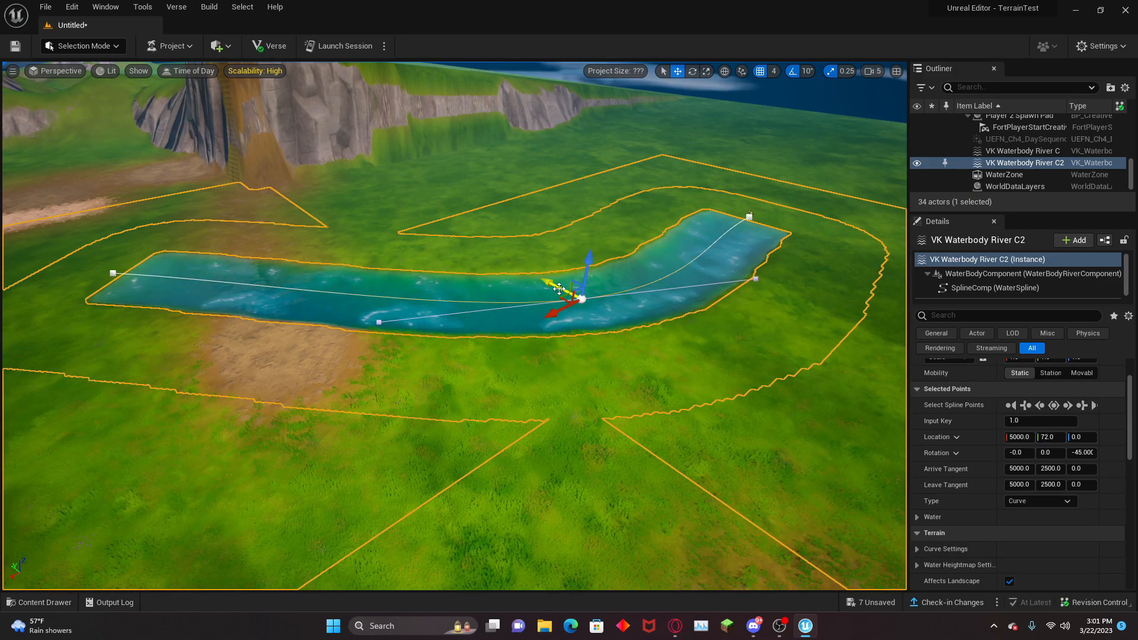
{"action": "left_click_drag", "start_coordinate": [581, 297], "coordinate": [620, 322]}
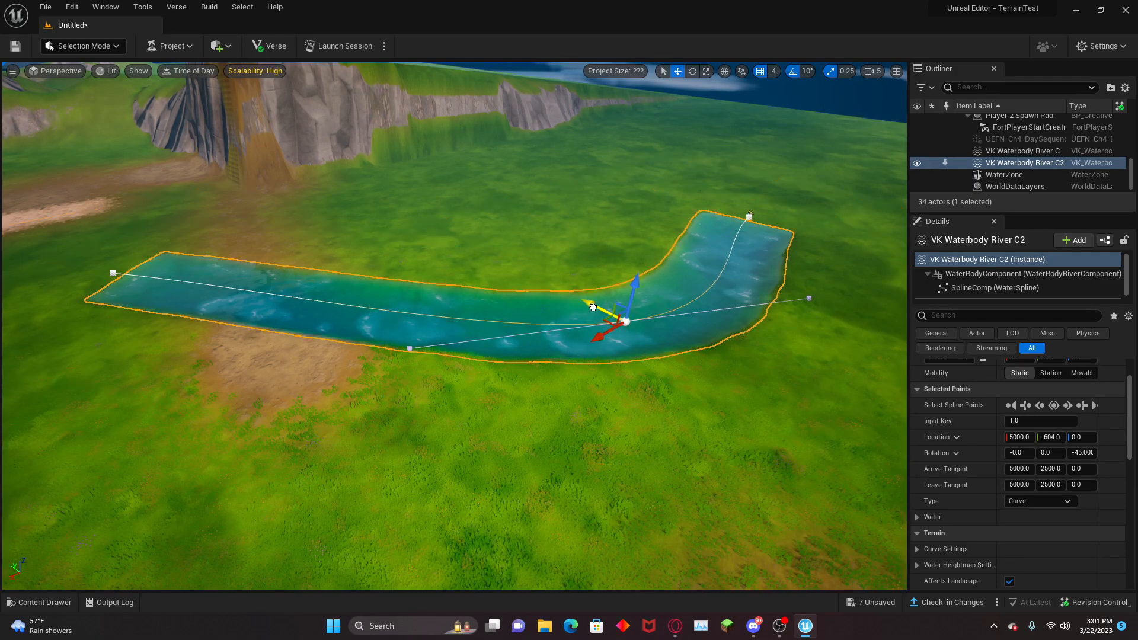
{"action": "left_click_drag", "start_coordinate": [592, 305], "coordinate": [661, 319]}
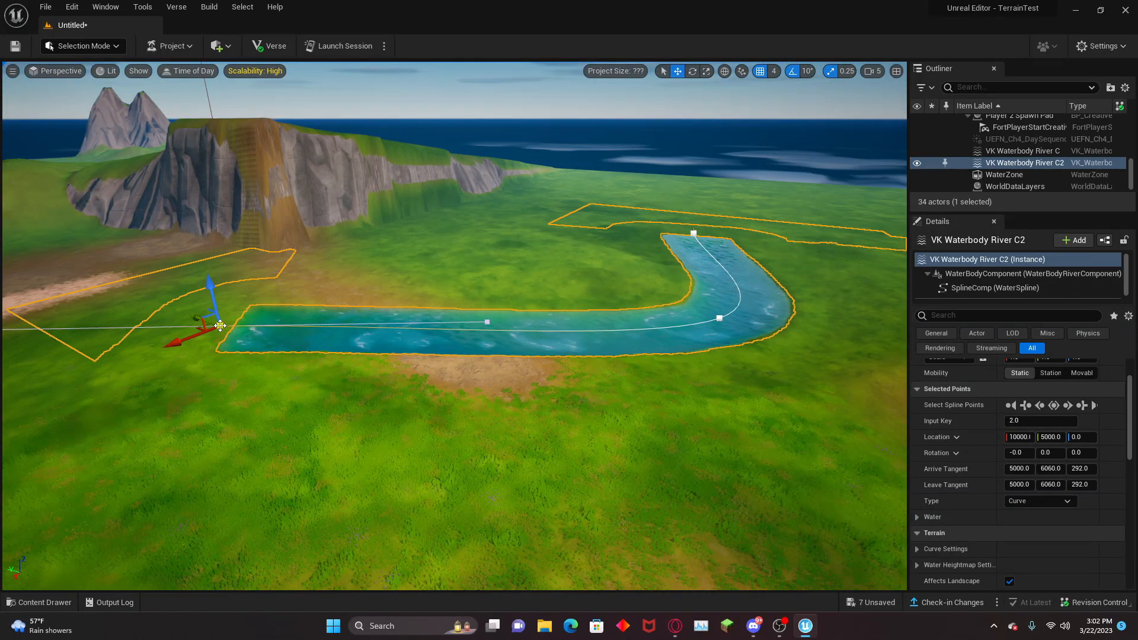
- Move the river's end point toward the first river and turn on depth visualization
{"action": "left_click_drag", "start_coordinate": [221, 325], "coordinate": [221, 360]}
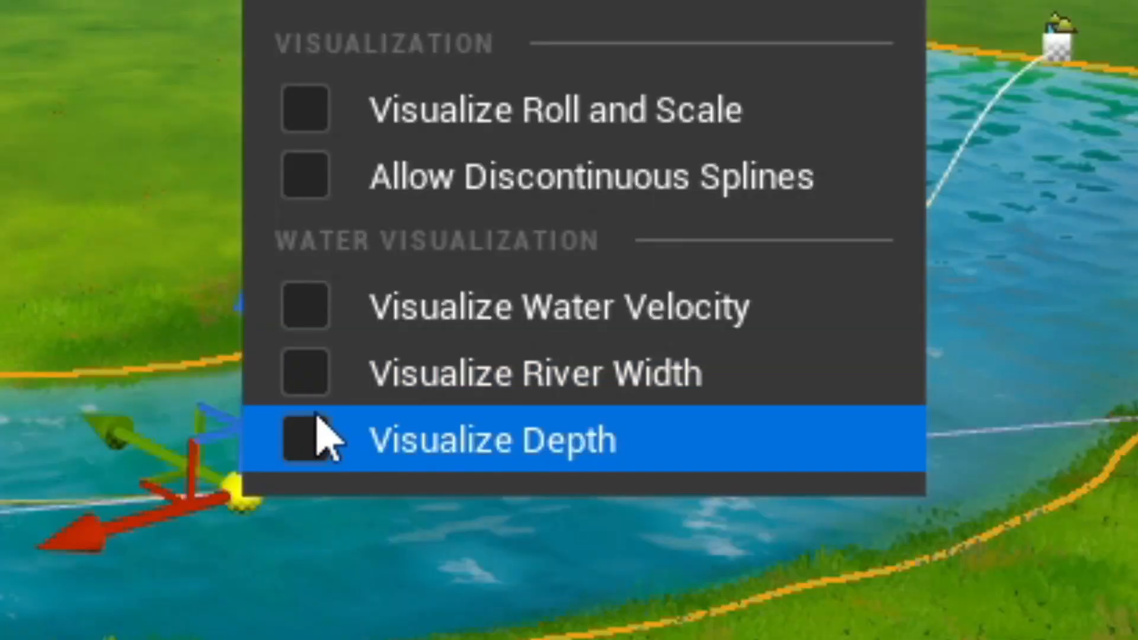
{"action": "left_click", "coordinate": [302, 439]}
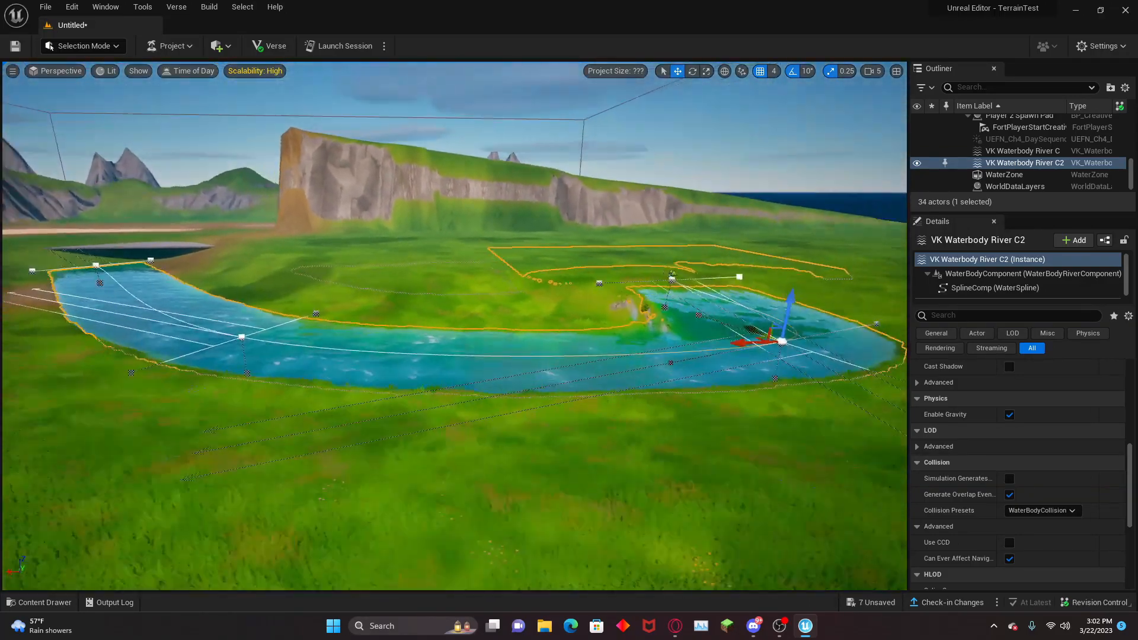
- Place a Lake waterbody from the Content Drawer into the grassy hollow
{"action": "left_click", "coordinate": [1004, 174]}
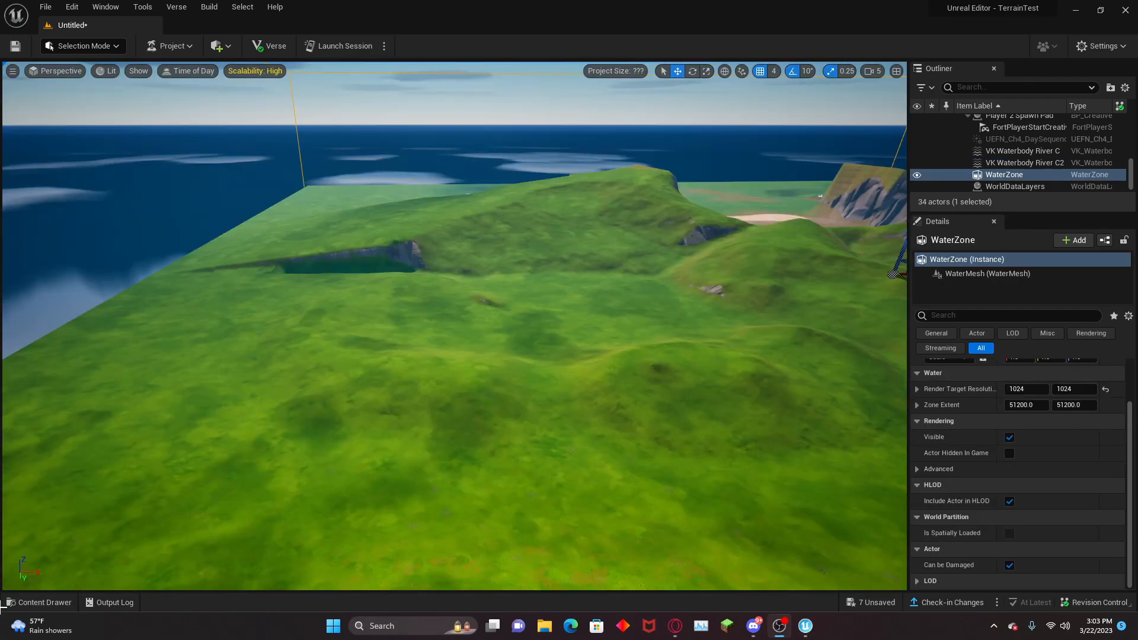
{"action": "left_click", "coordinate": [43, 603]}
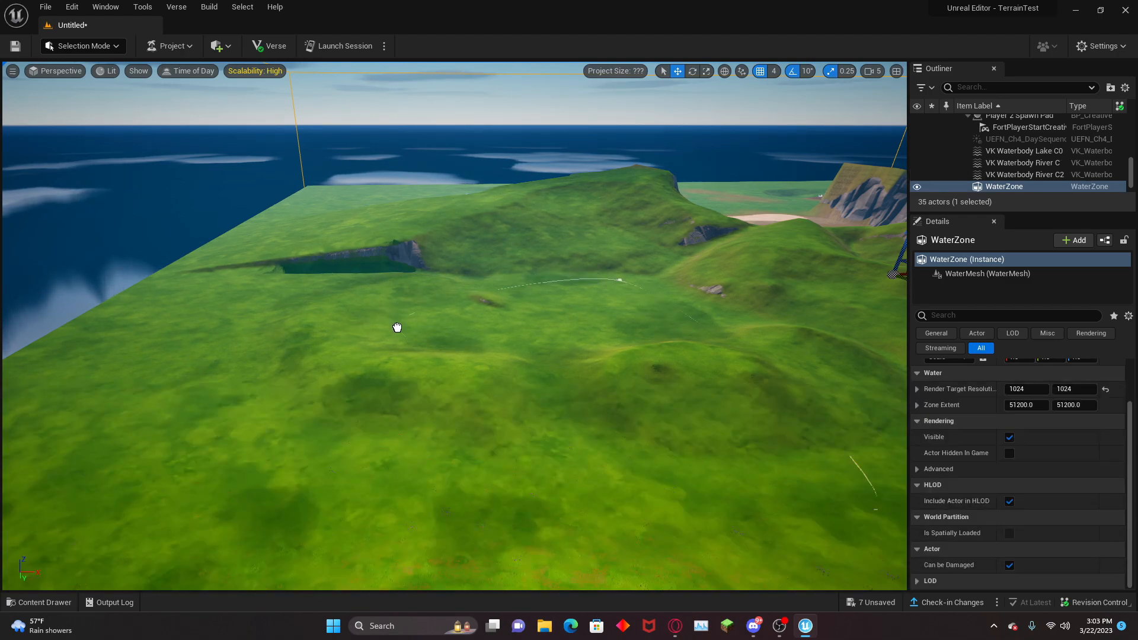
{"action": "left_click", "coordinate": [1022, 151]}
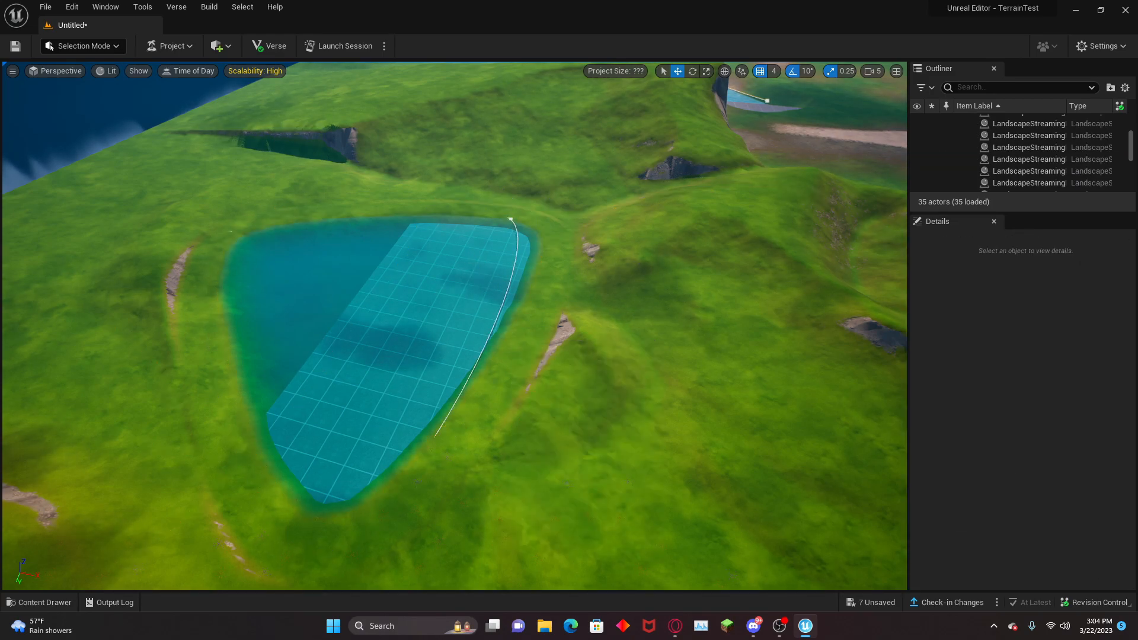
- Move the lake's outline points to the hollow's edges and make one point a sharp Linear corner
{"action": "right_click", "coordinate": [510, 220]}
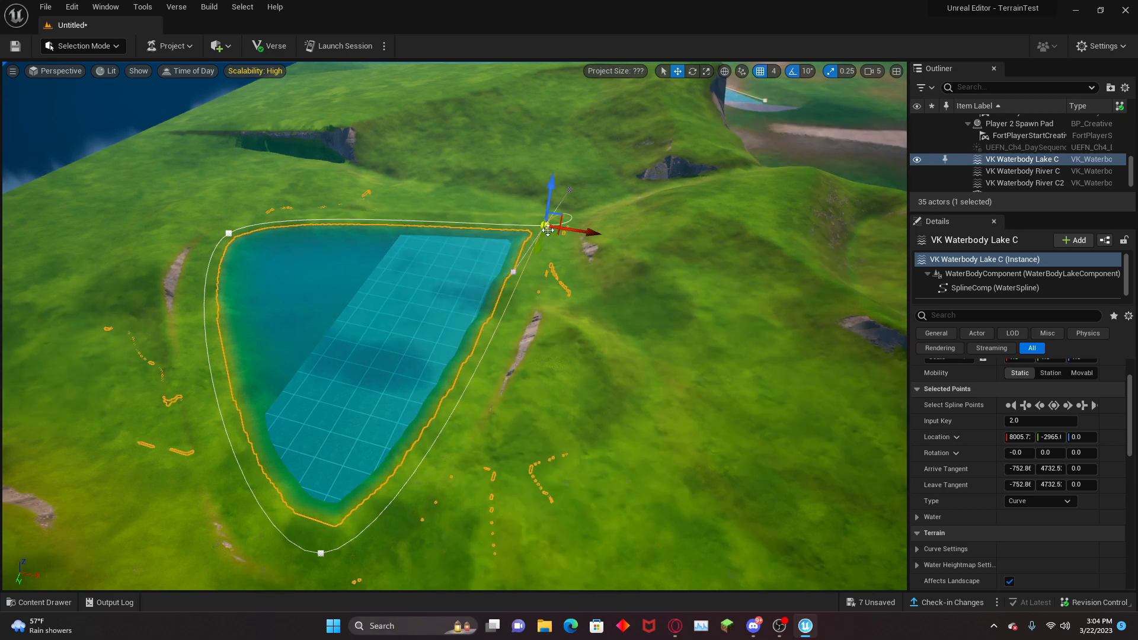
{"action": "left_click_drag", "start_coordinate": [547, 229], "coordinate": [493, 384]}
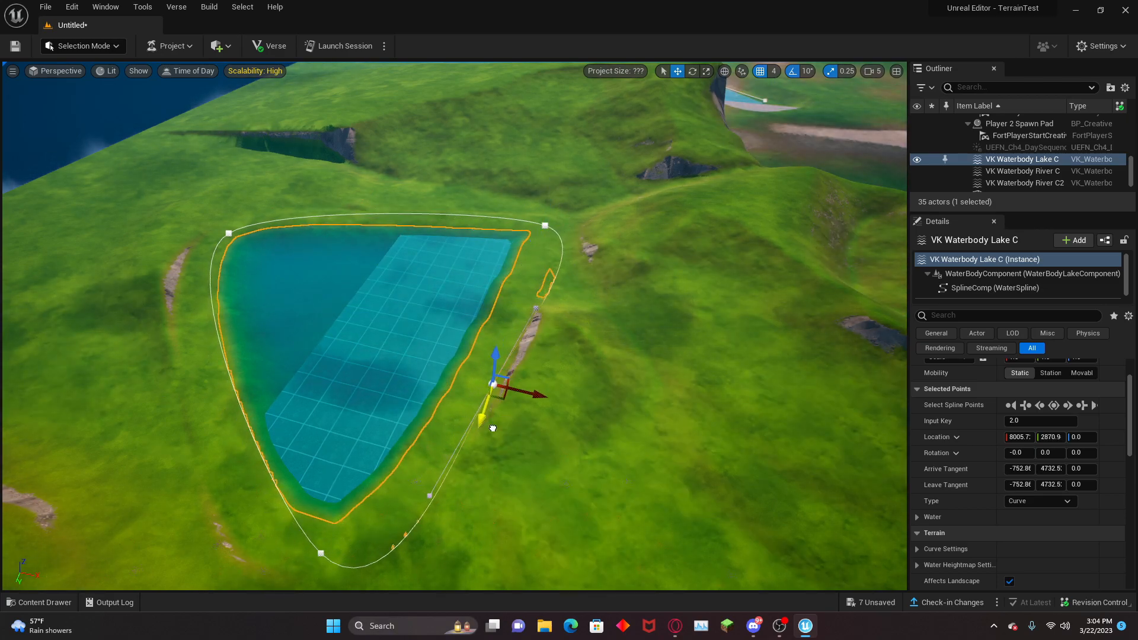
{"action": "left_click_drag", "start_coordinate": [493, 384], "coordinate": [609, 427]}
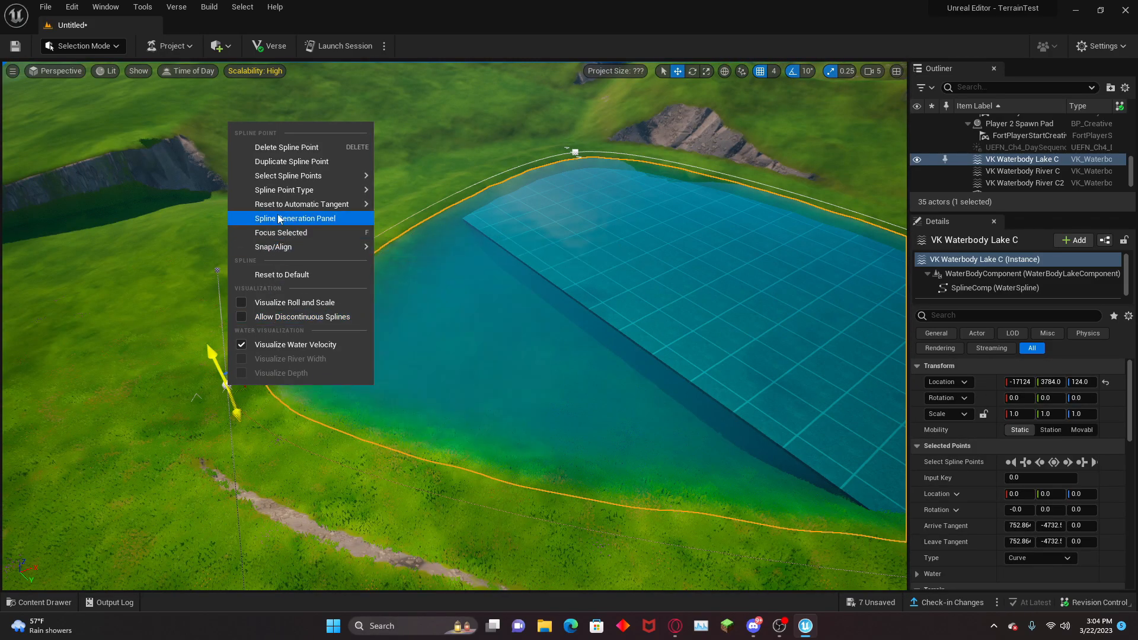
{"action": "mouse_move", "coordinate": [292, 189]}
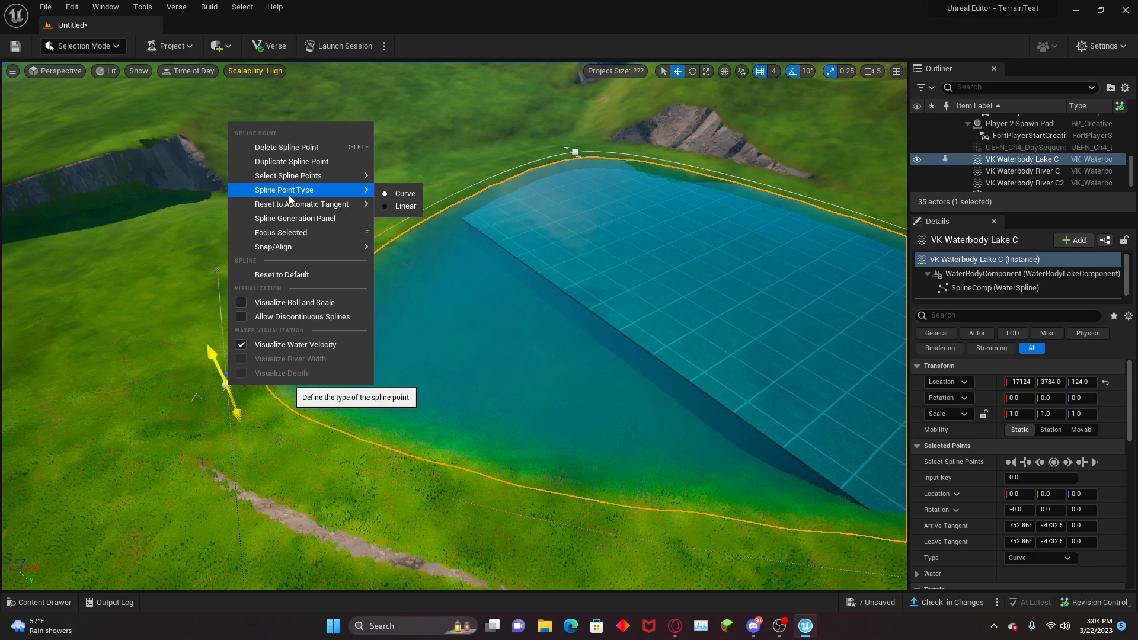
{"action": "left_click", "coordinate": [406, 207]}
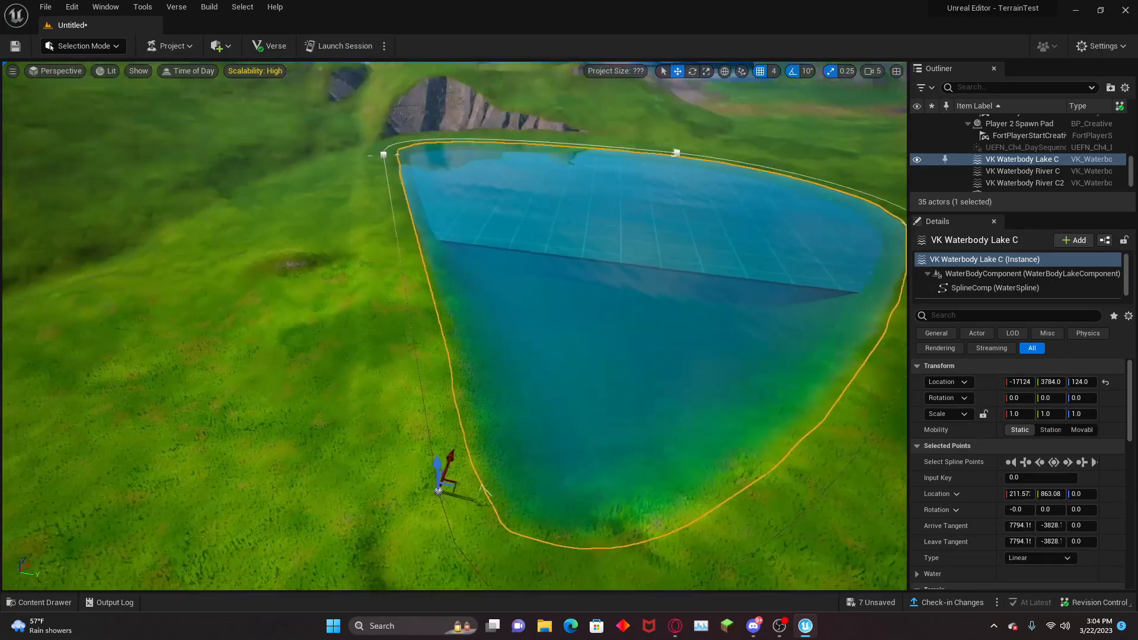
- Switch to Landscape Sculpt and brush the ground along the lake shore
{"action": "left_click", "coordinate": [84, 46]}
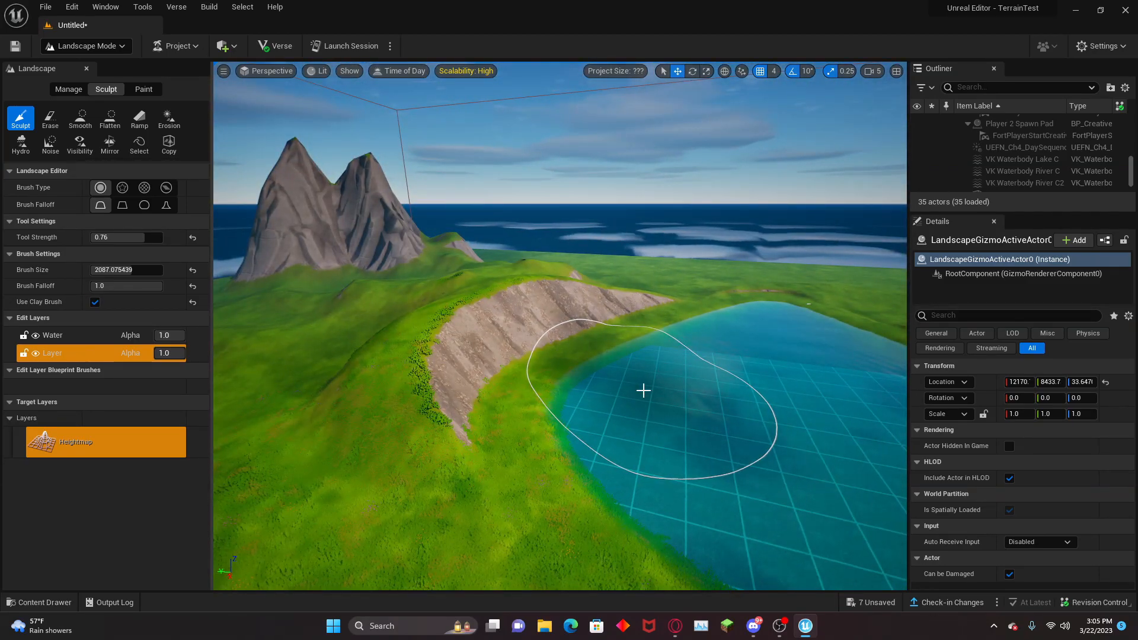
{"action": "left_click_drag", "start_coordinate": [639, 392], "coordinate": [523, 334]}
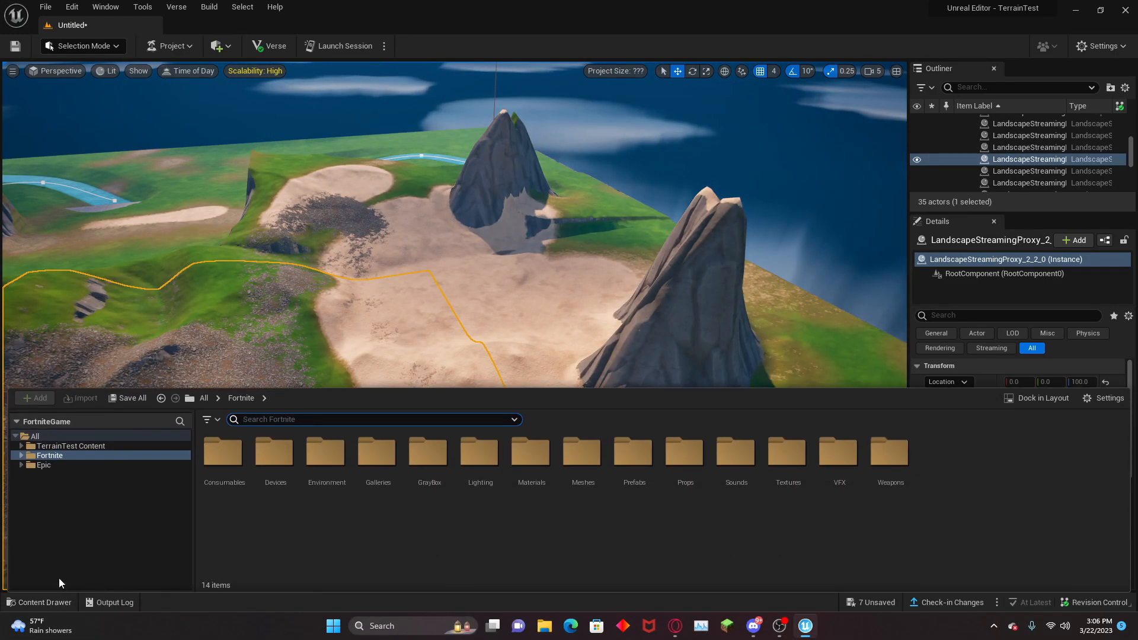
- Add the Ocean waterbody from the water assets and adjust its shoreline points around the island
{"action": "left_click", "coordinate": [22, 455]}
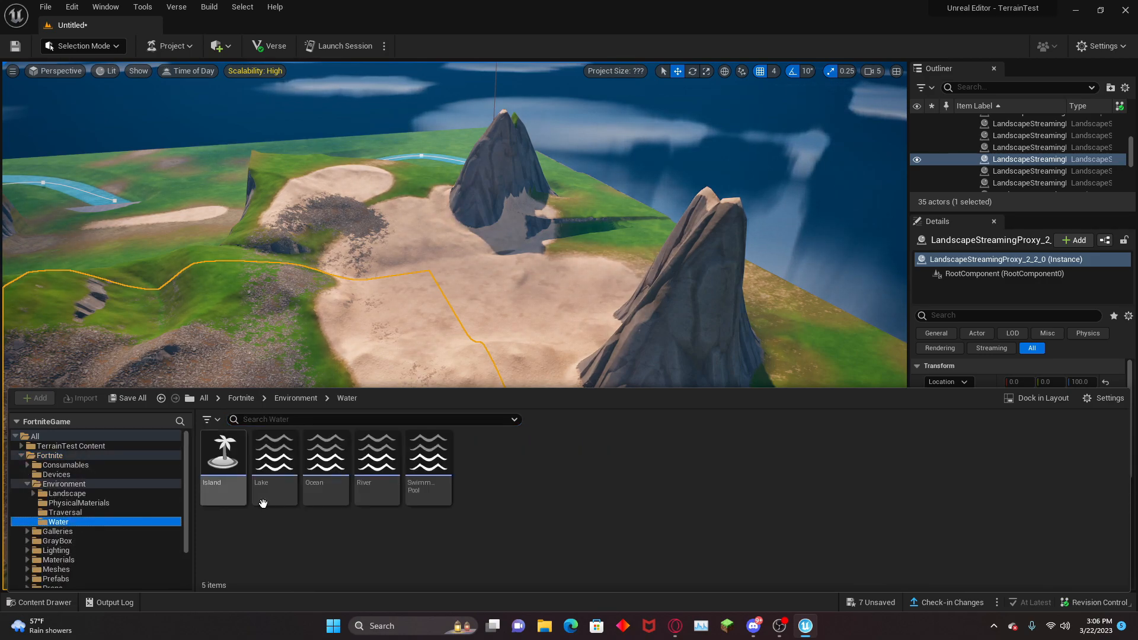
{"action": "left_click", "coordinate": [325, 462]}
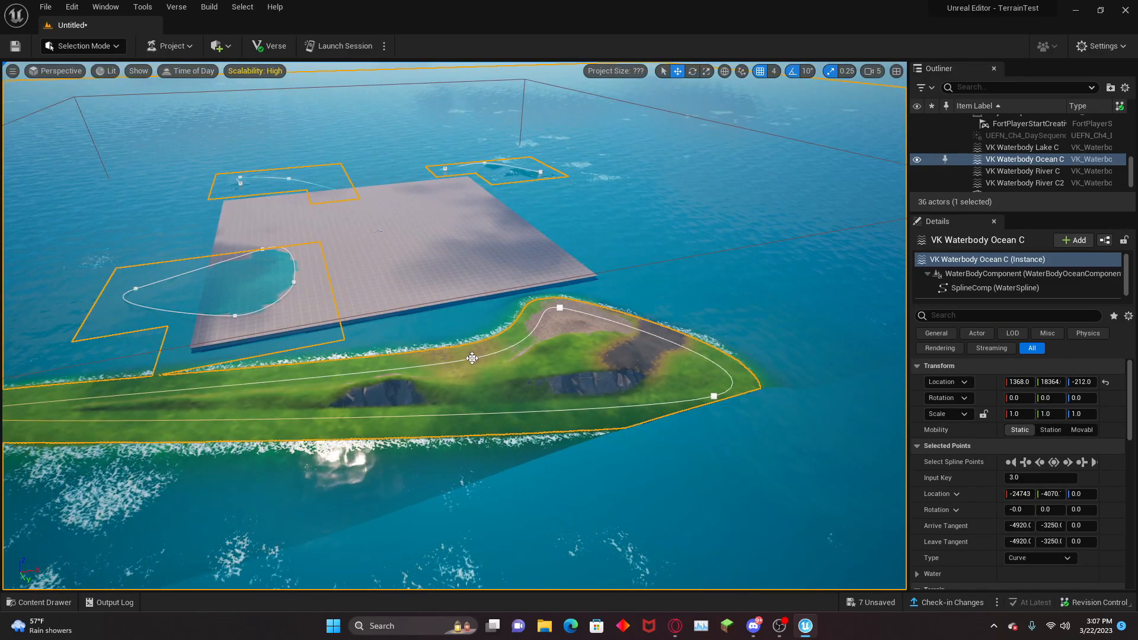
{"action": "left_click", "coordinate": [467, 365]}
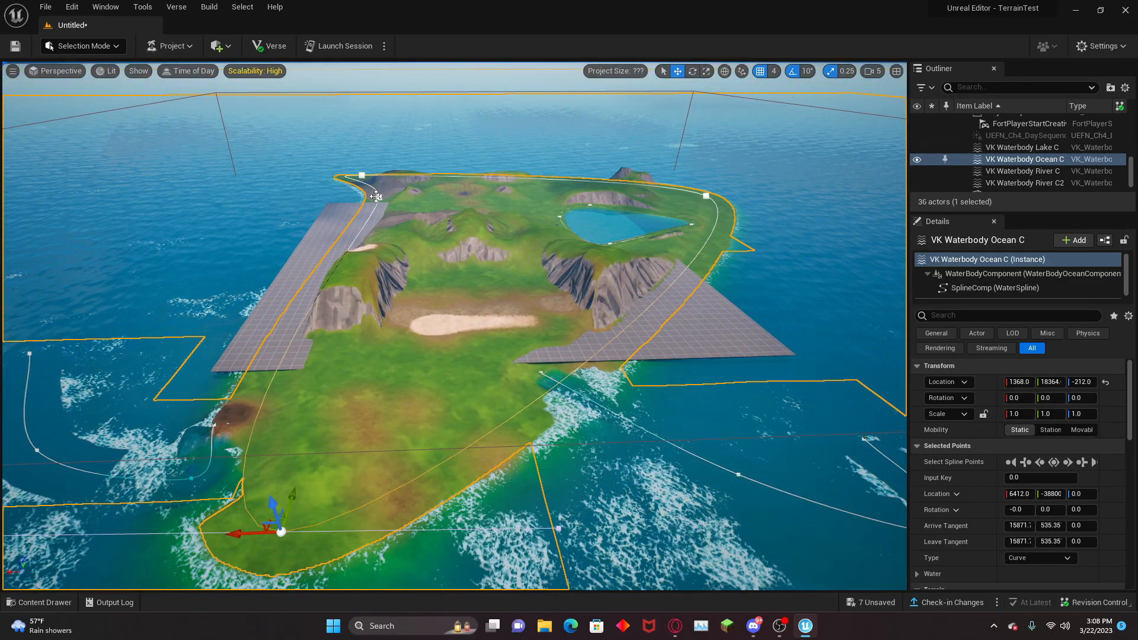
{"action": "left_click", "coordinate": [38, 602]}
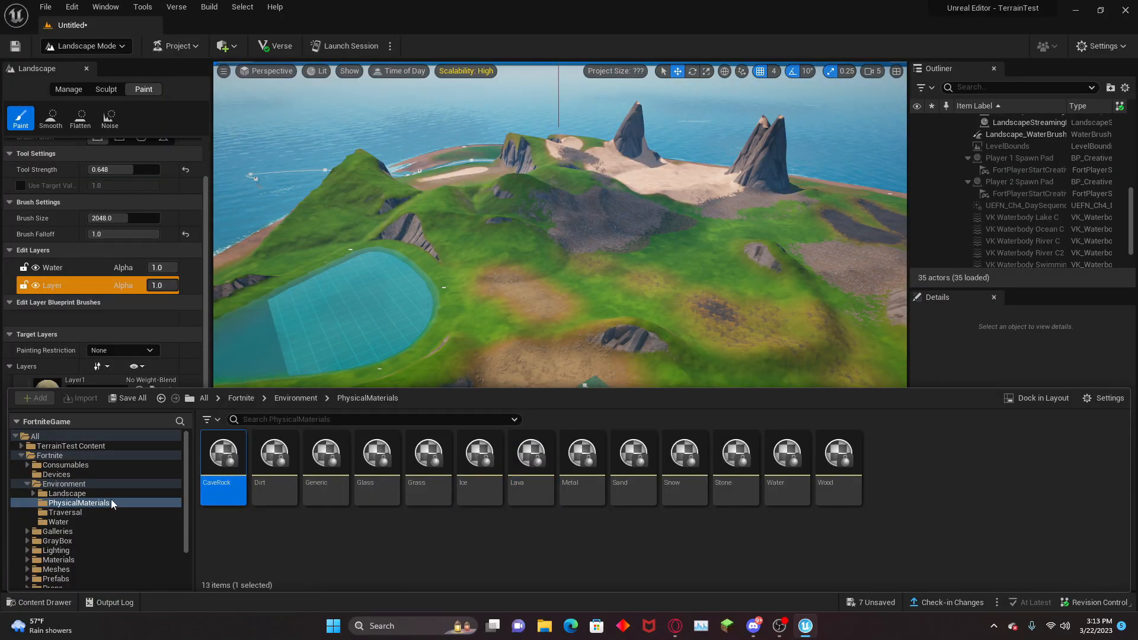
- Open the Fortnite > Environment > Traversal folder with zipline and sky tube assets
{"action": "left_click", "coordinate": [64, 512]}
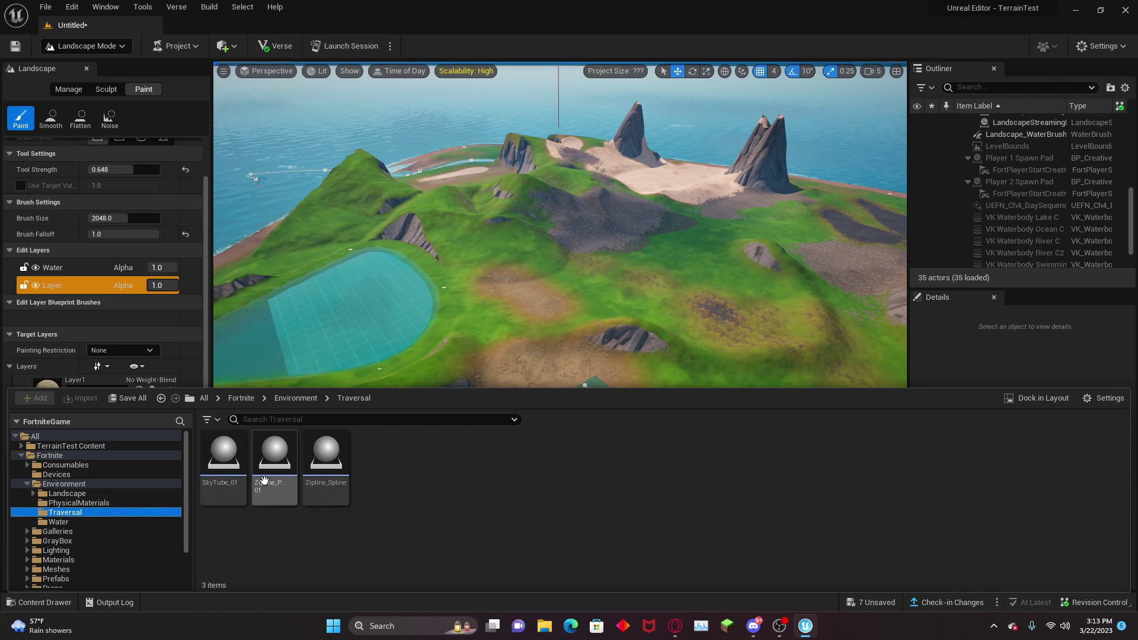